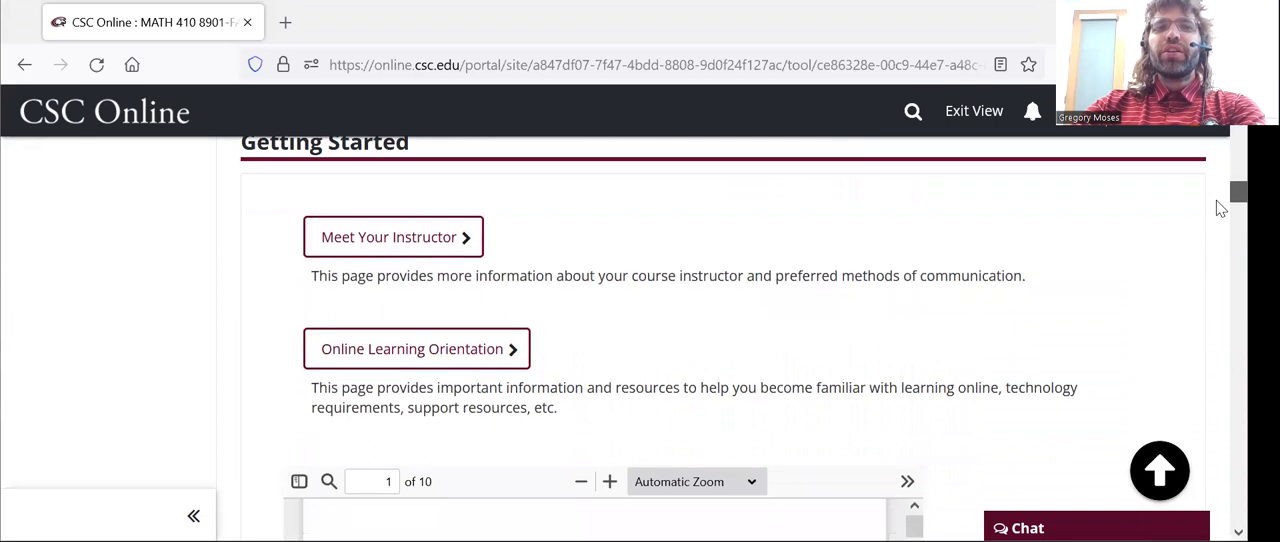
Scroll the MATH 410 home page from Getting Started past the syllabus to Week 2 Topic selection.
scroll(down, 3)
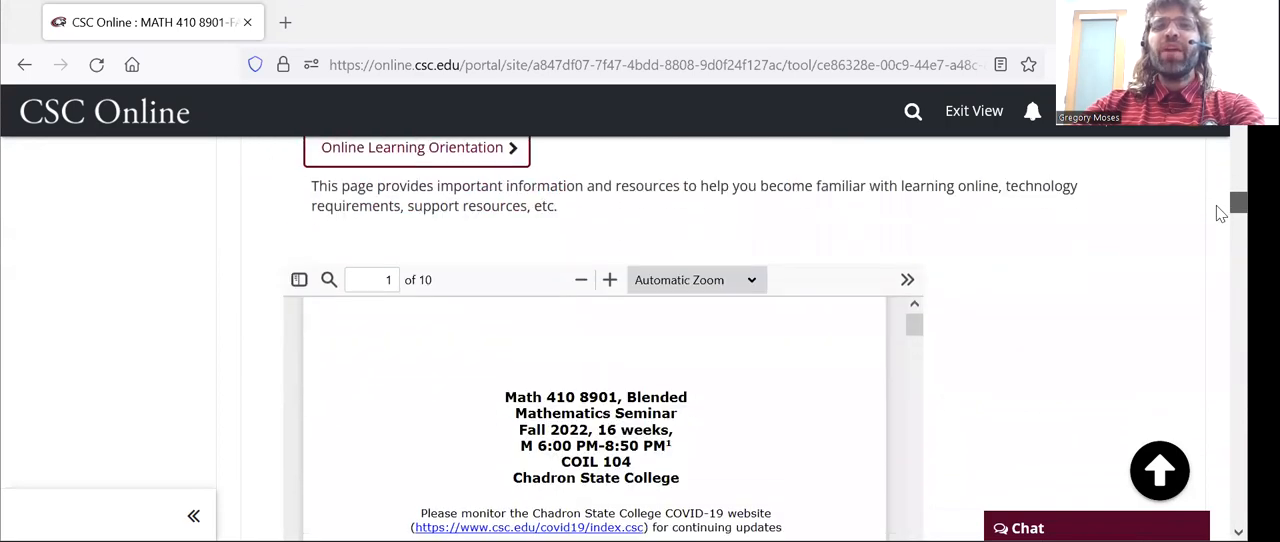
scroll(down, 3)
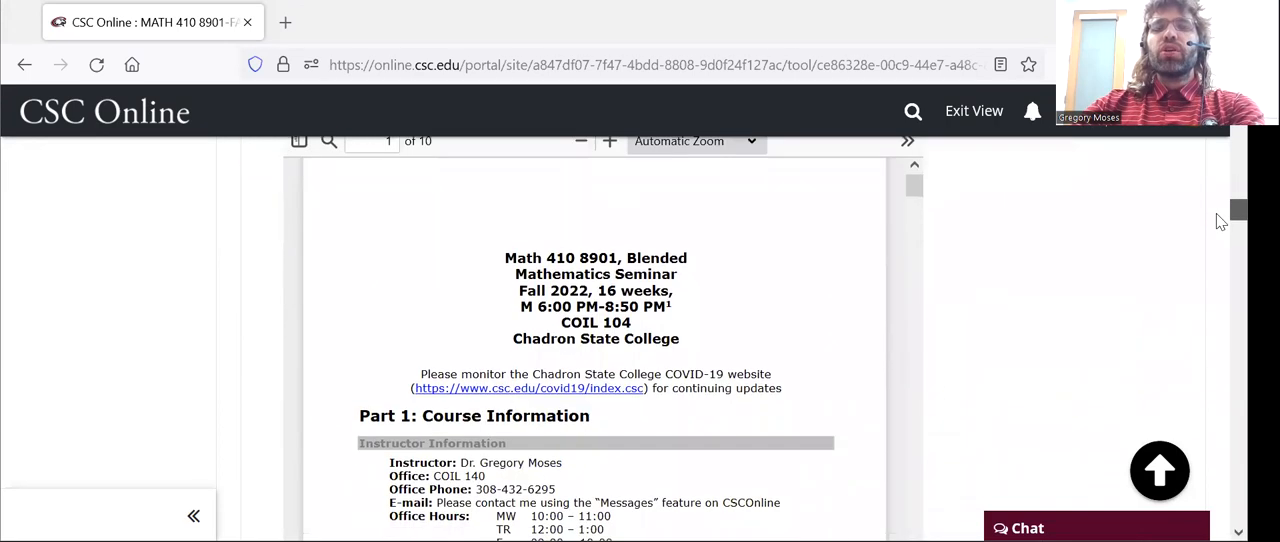
scroll(down, 3)
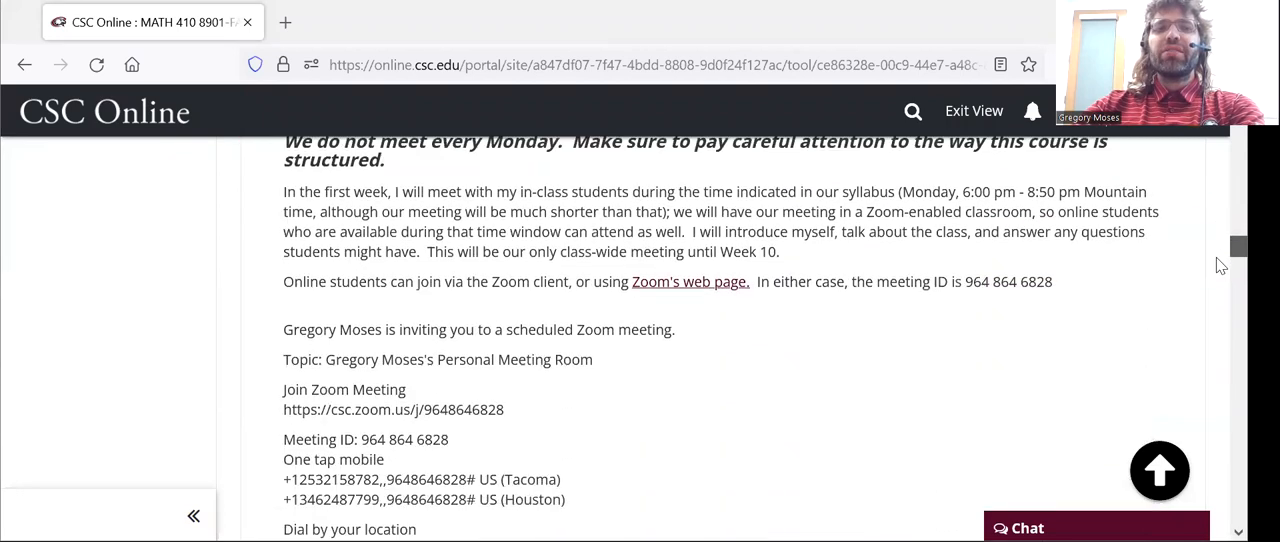
scroll(down, 3)
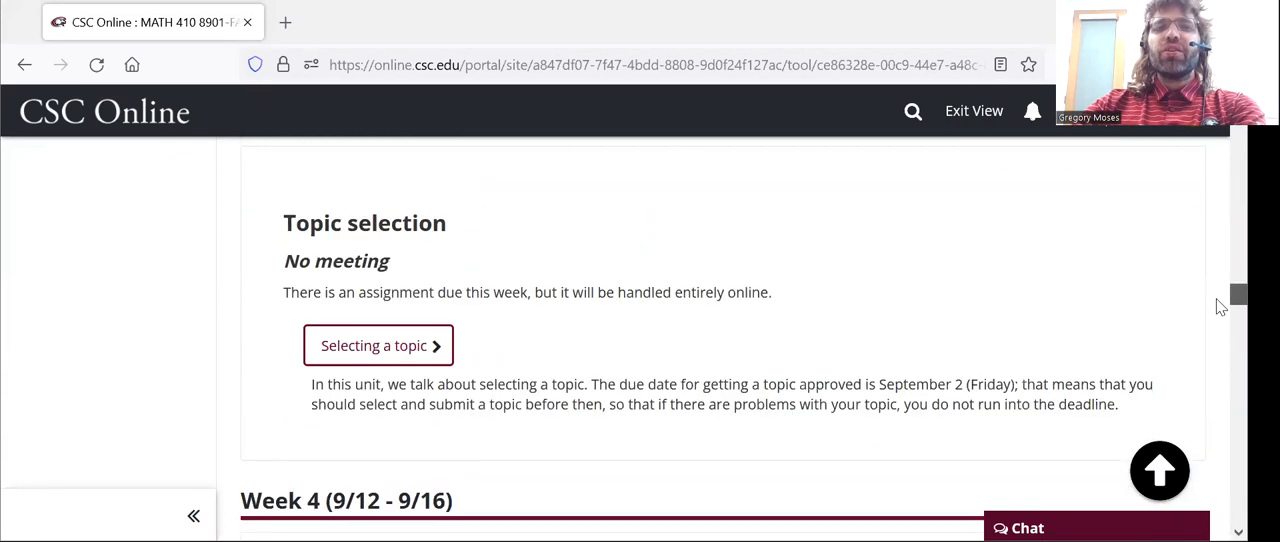
scroll(down, 3)
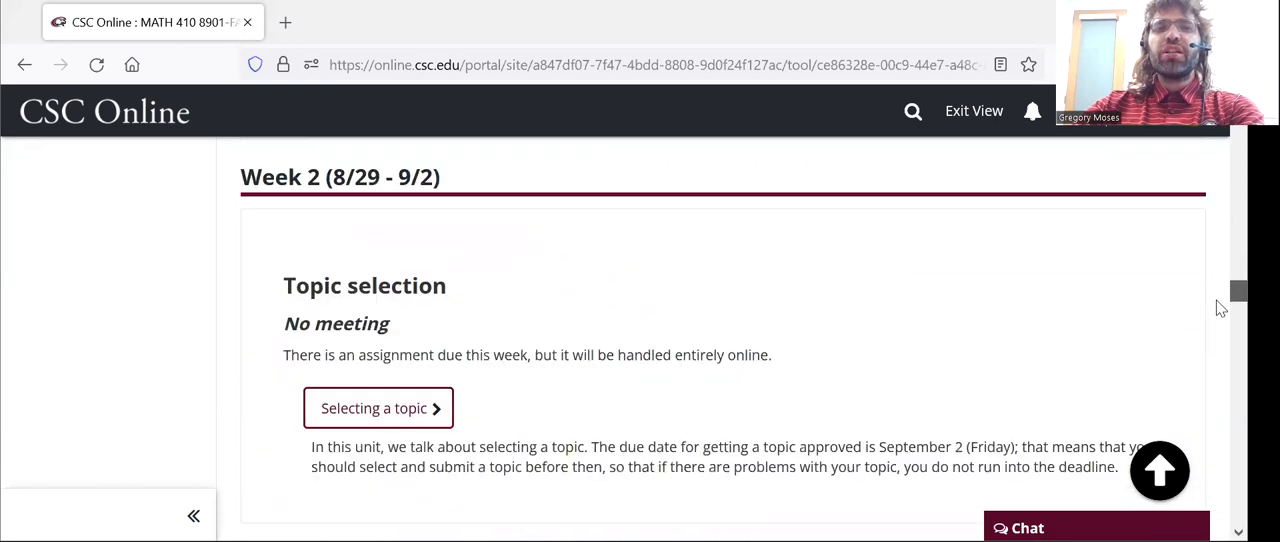
scroll(down, 3)
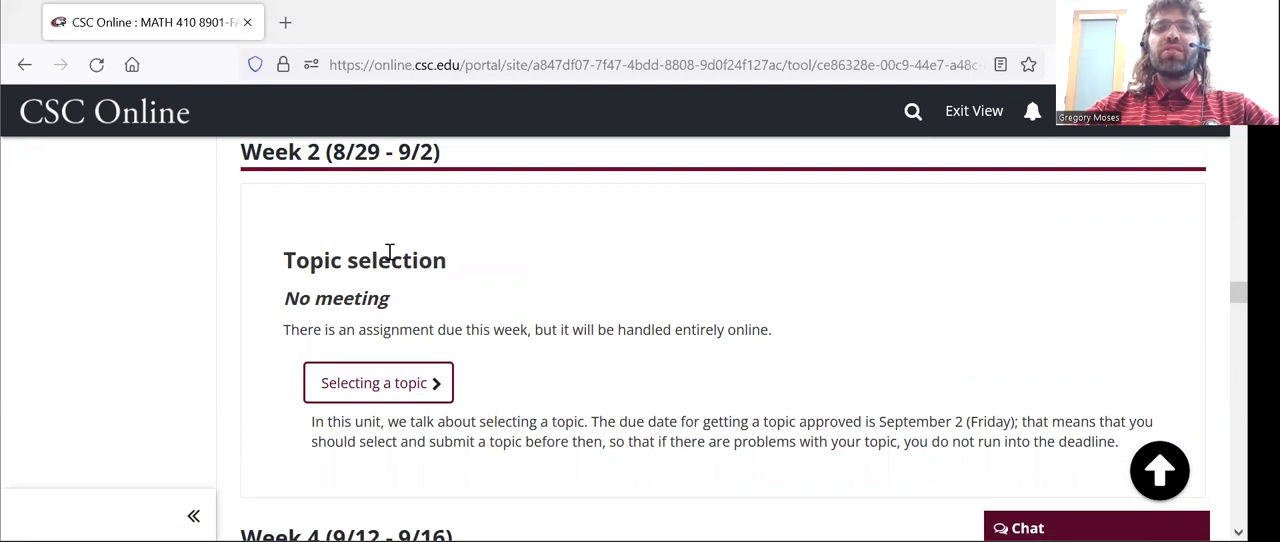
Open 'Selecting a topic' in a new tab and read down to the Topic selection assignment link.
click(378, 382)
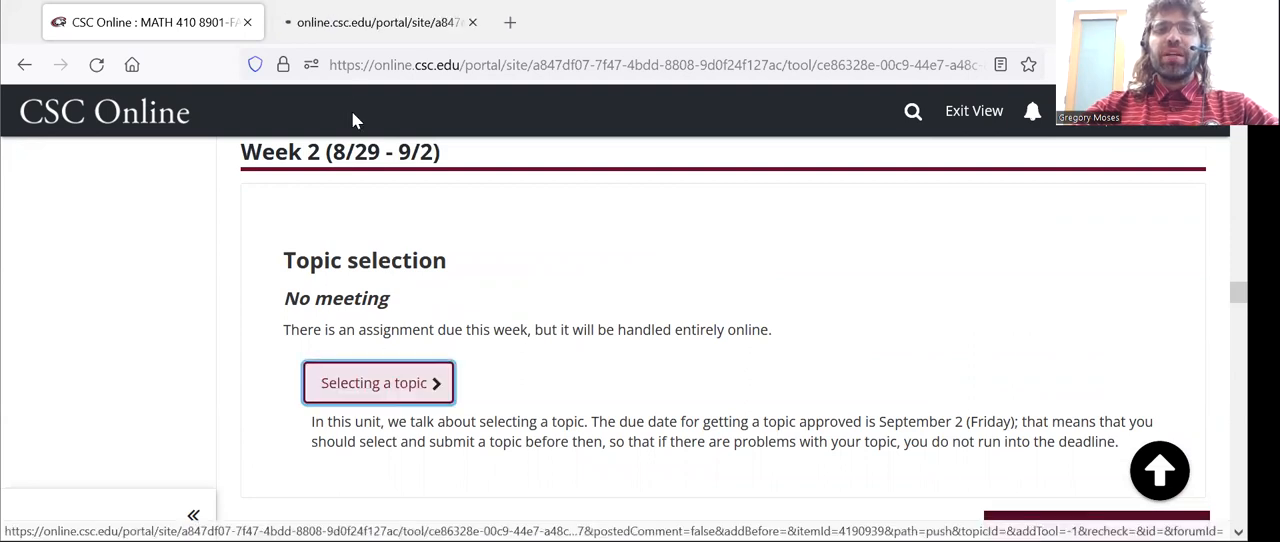
click(376, 382)
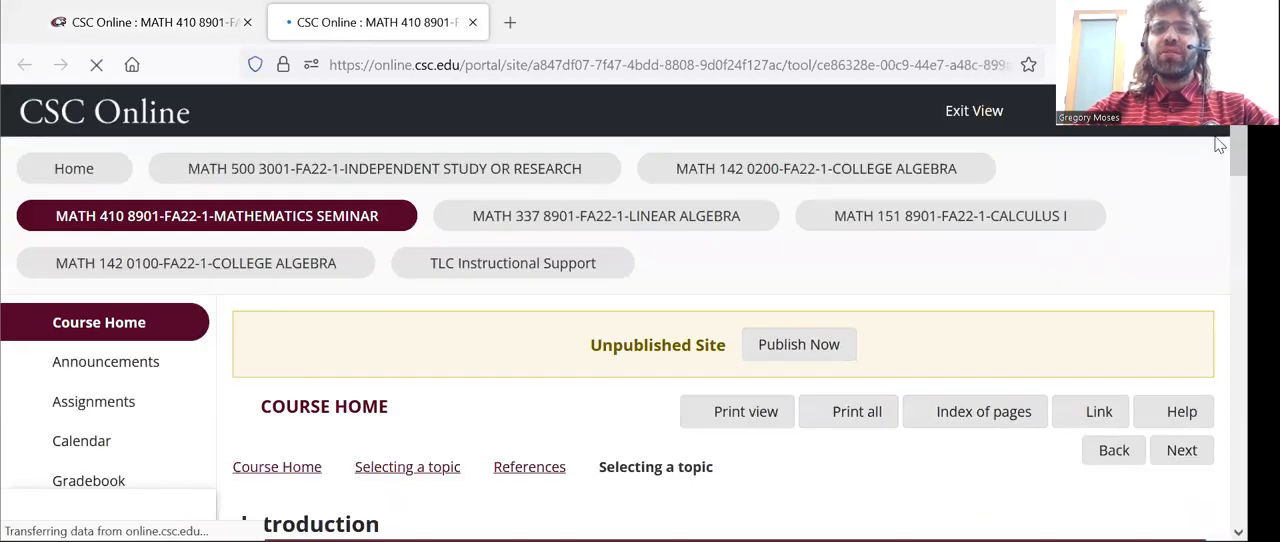
scroll(down, 3)
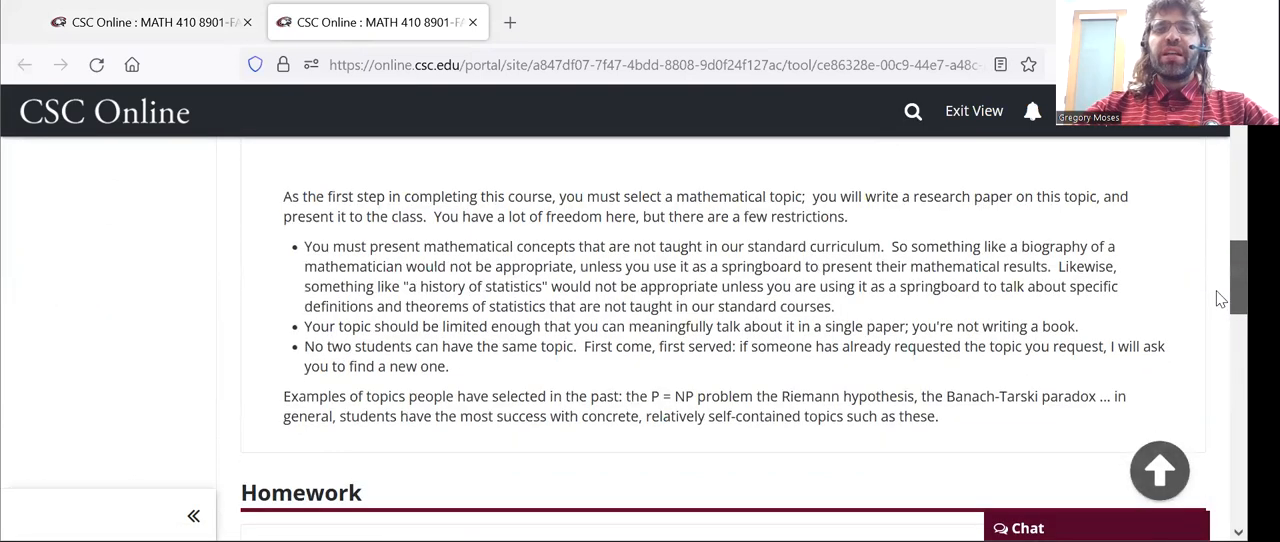
scroll(down, 3)
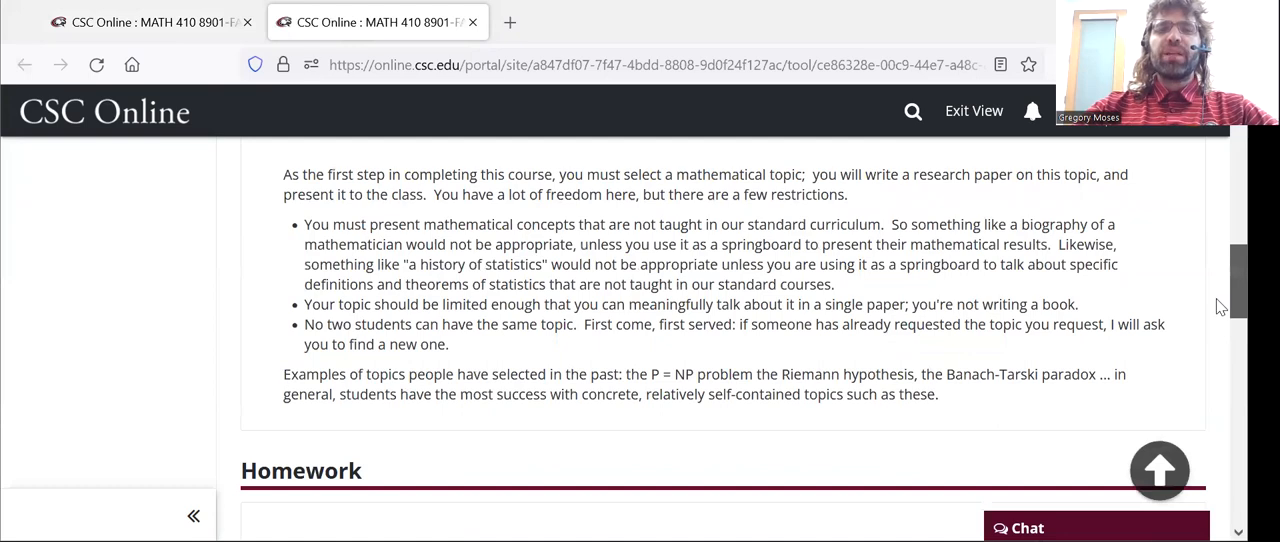
scroll(down, 3)
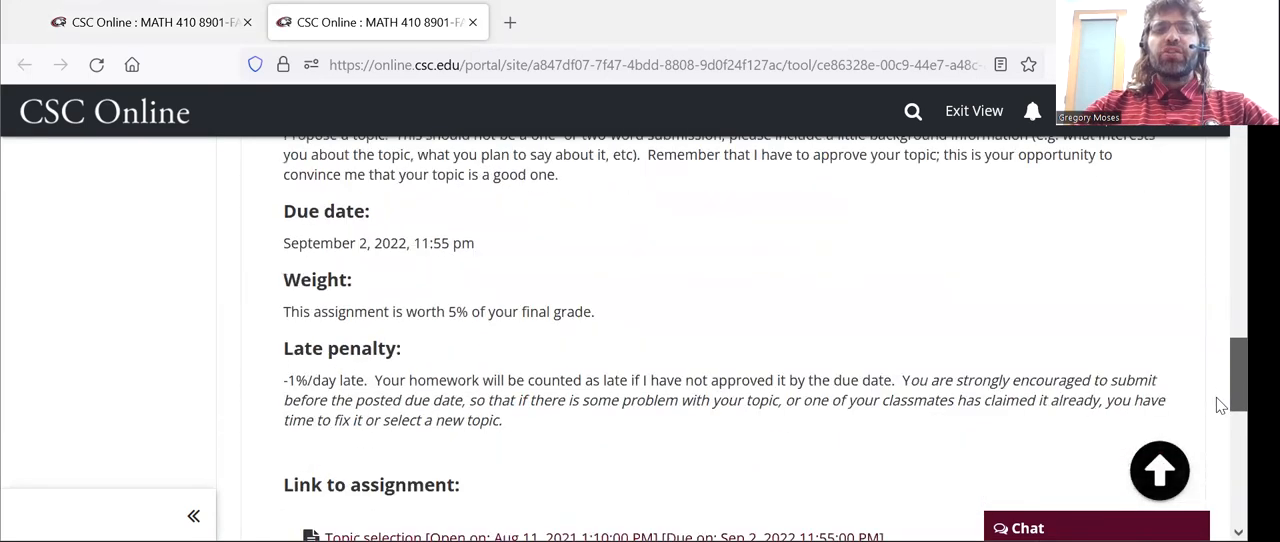
scroll(down, 3)
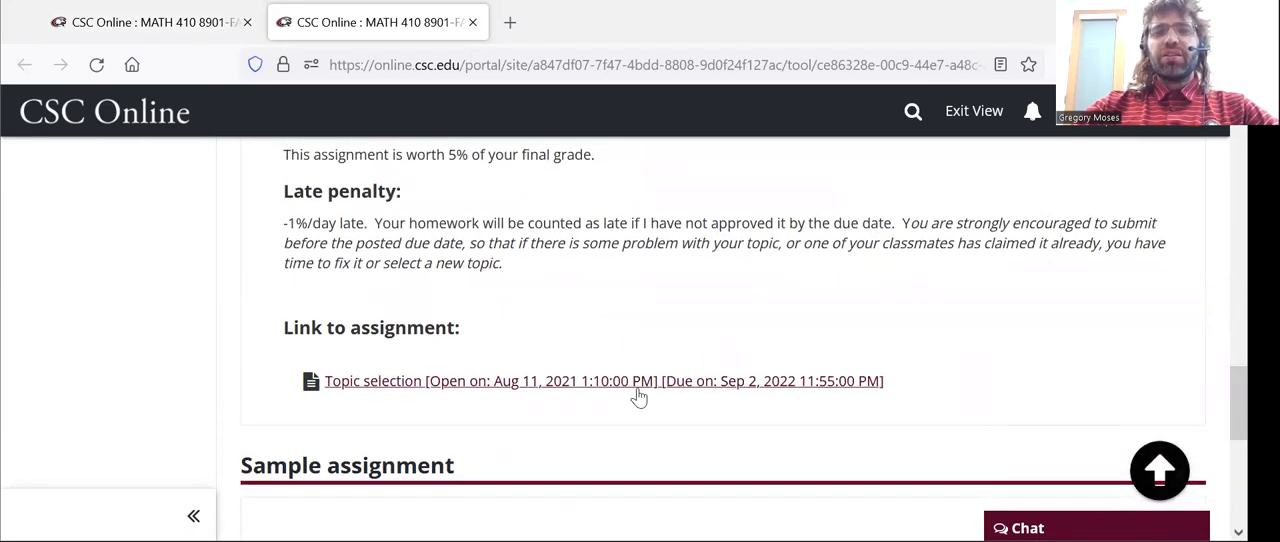
mouse_move(640, 348)
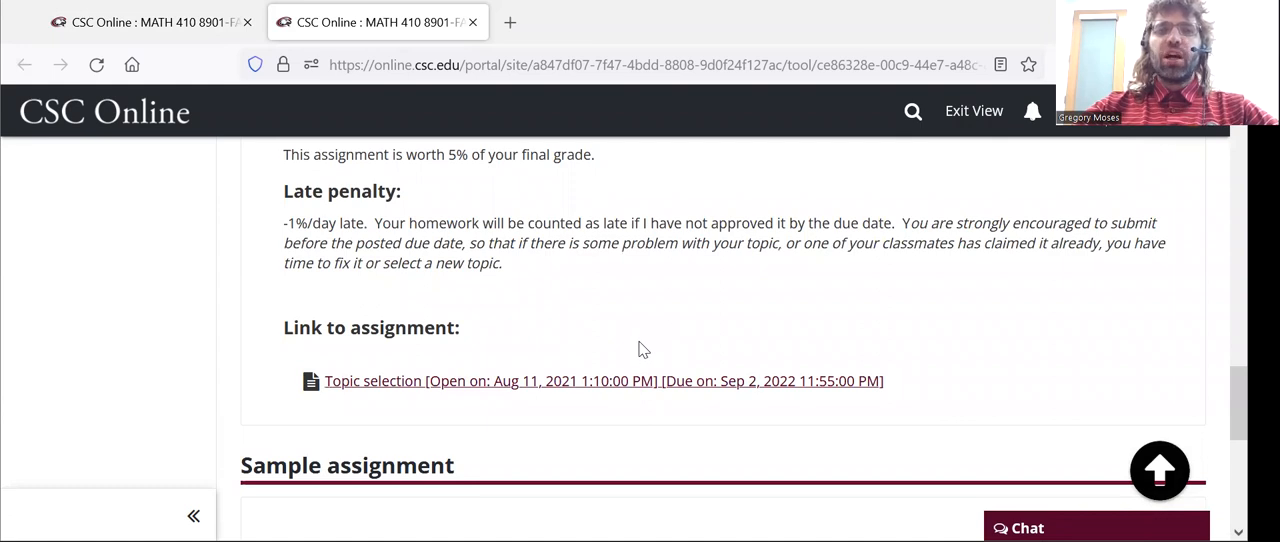
Close the topic tab and scroll the home page past Week 4 References to Week 8 Rough draft.
click(248, 22)
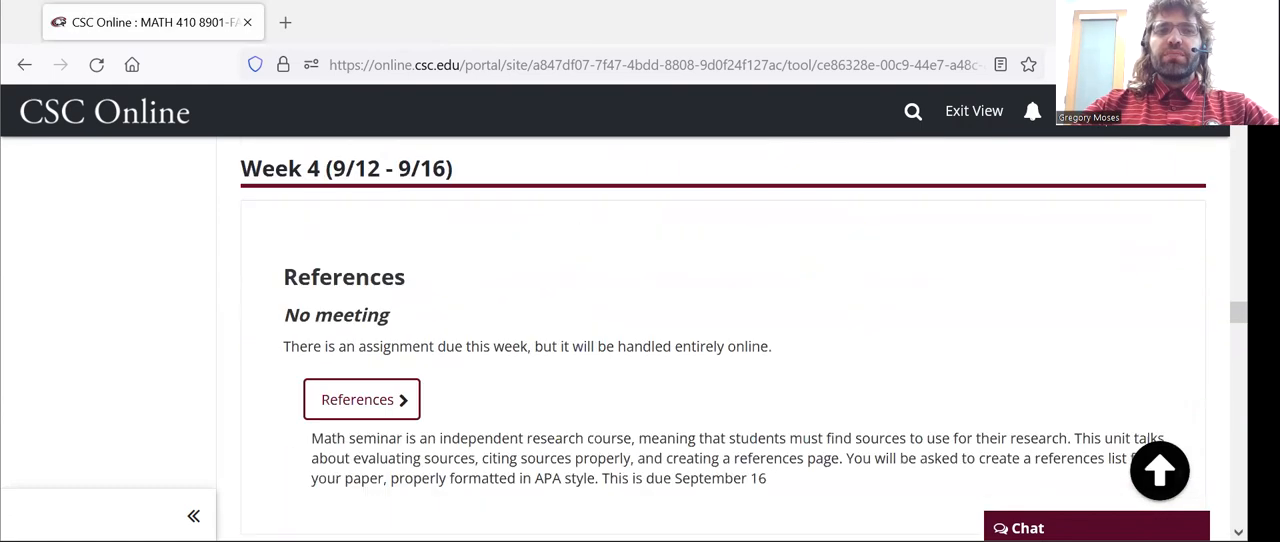
mouse_move(1036, 316)
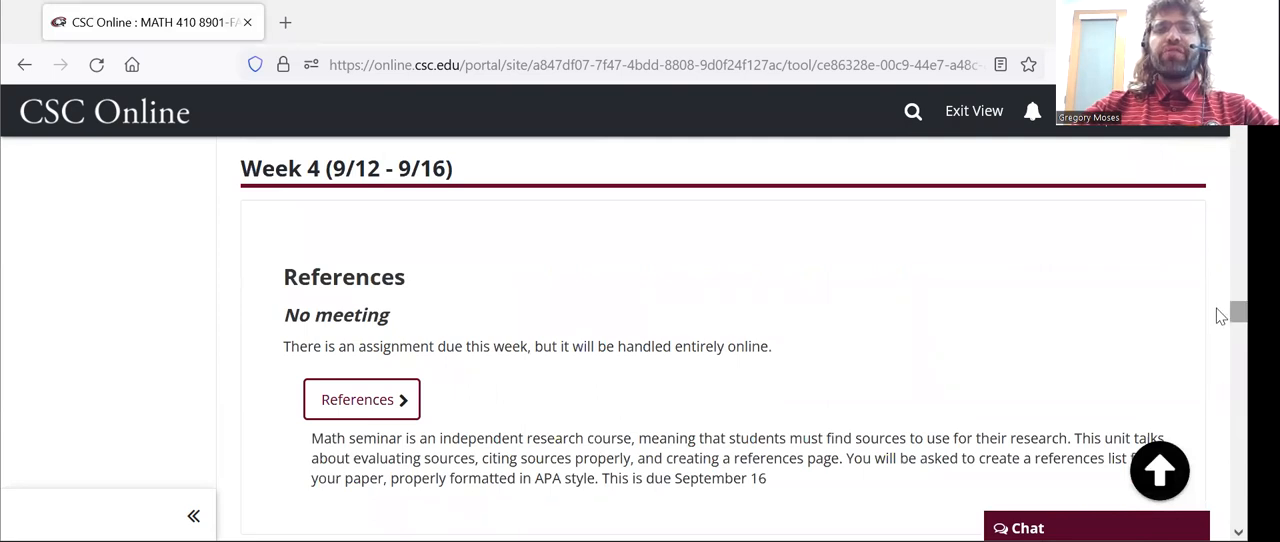
scroll(down, 3)
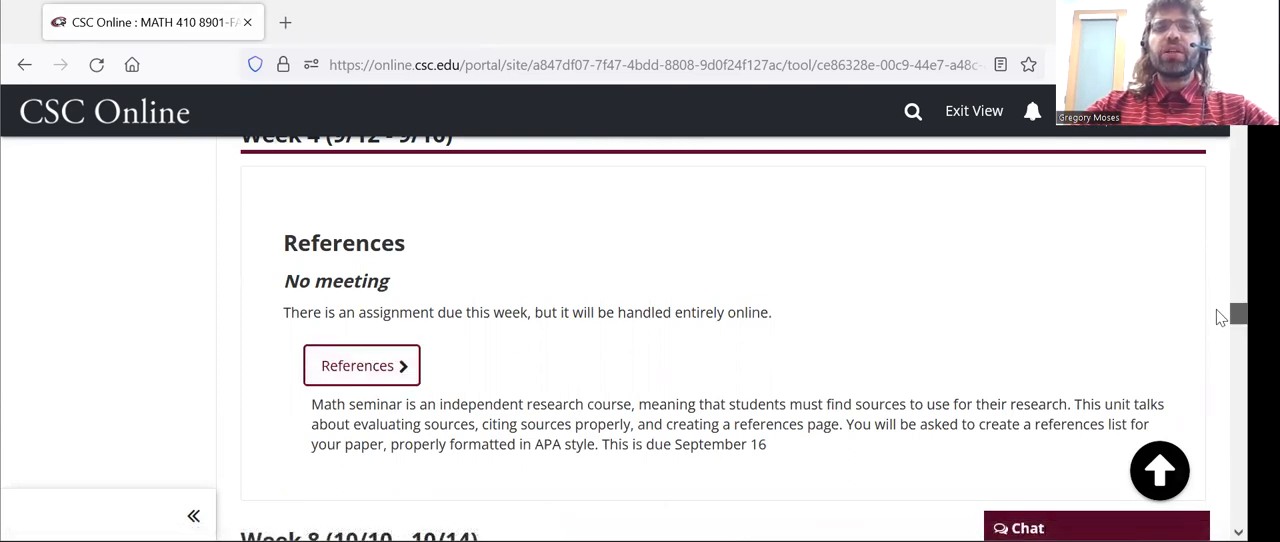
scroll(down, 3)
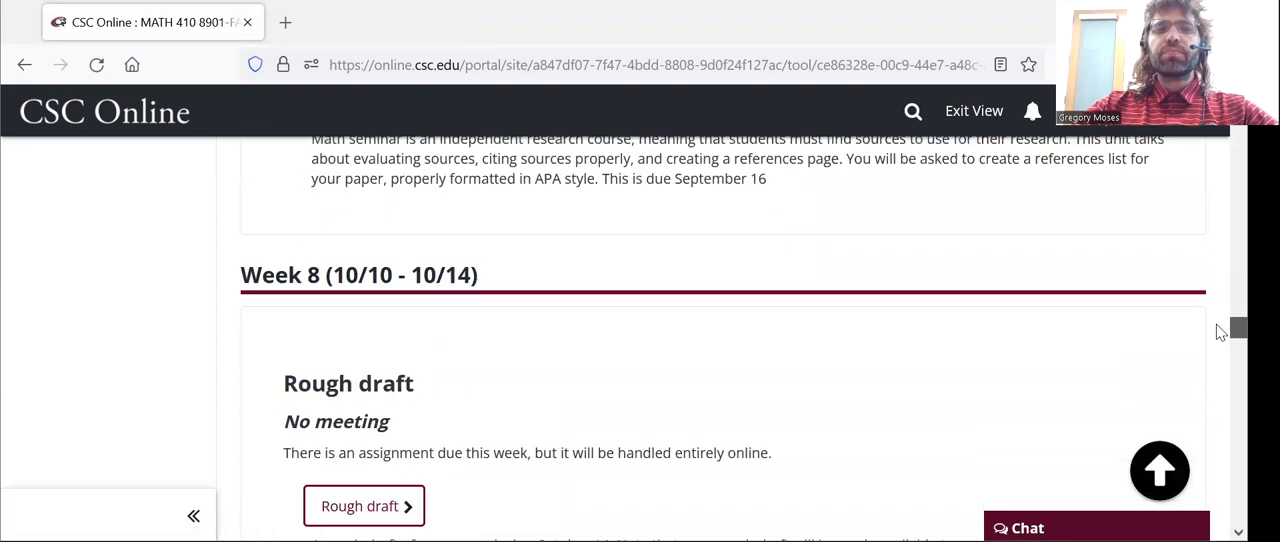
scroll(down, 3)
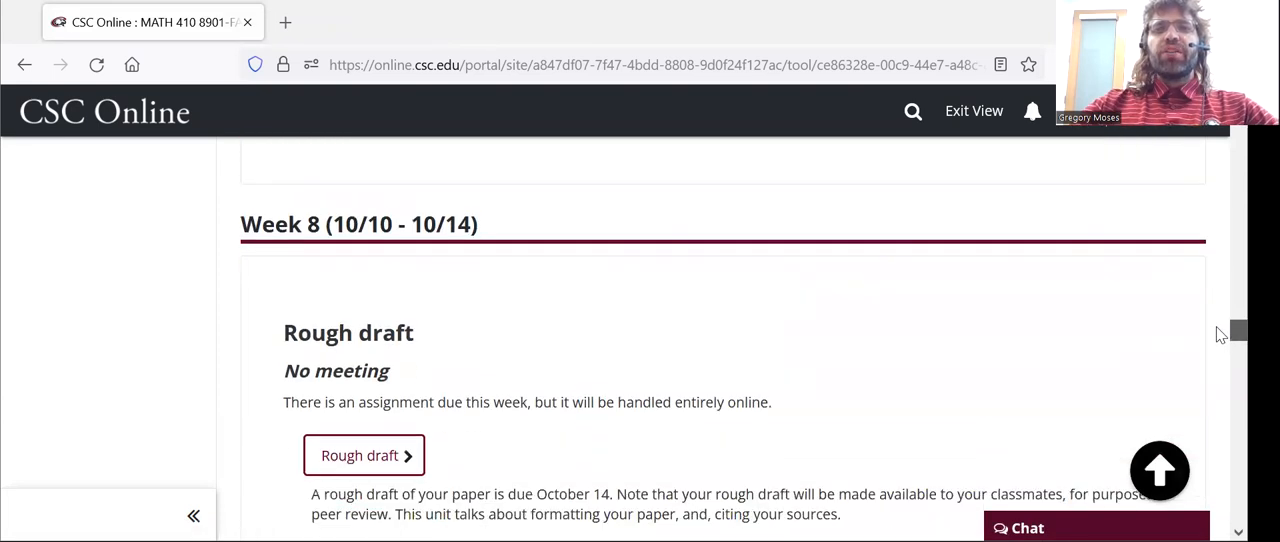
scroll(down, 3)
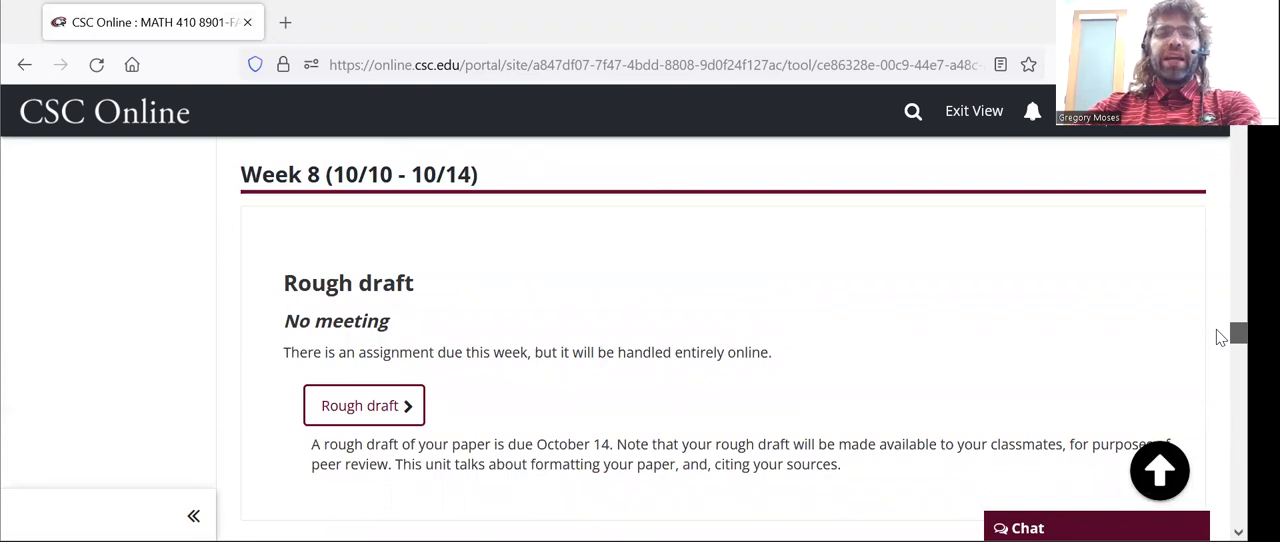
scroll(down, 3)
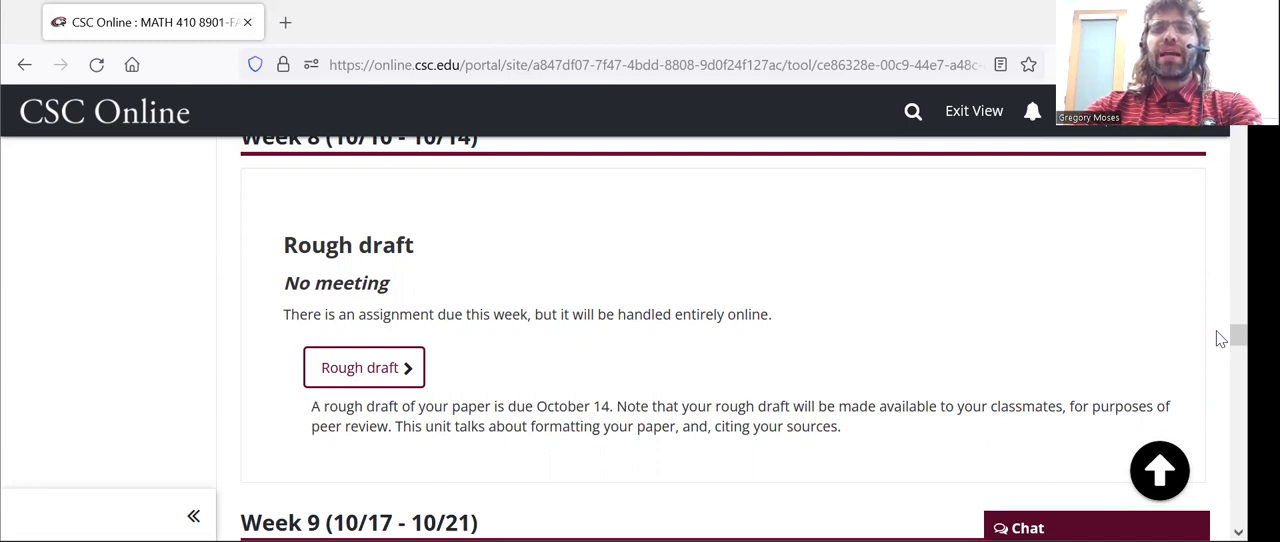
scroll(down, 3)
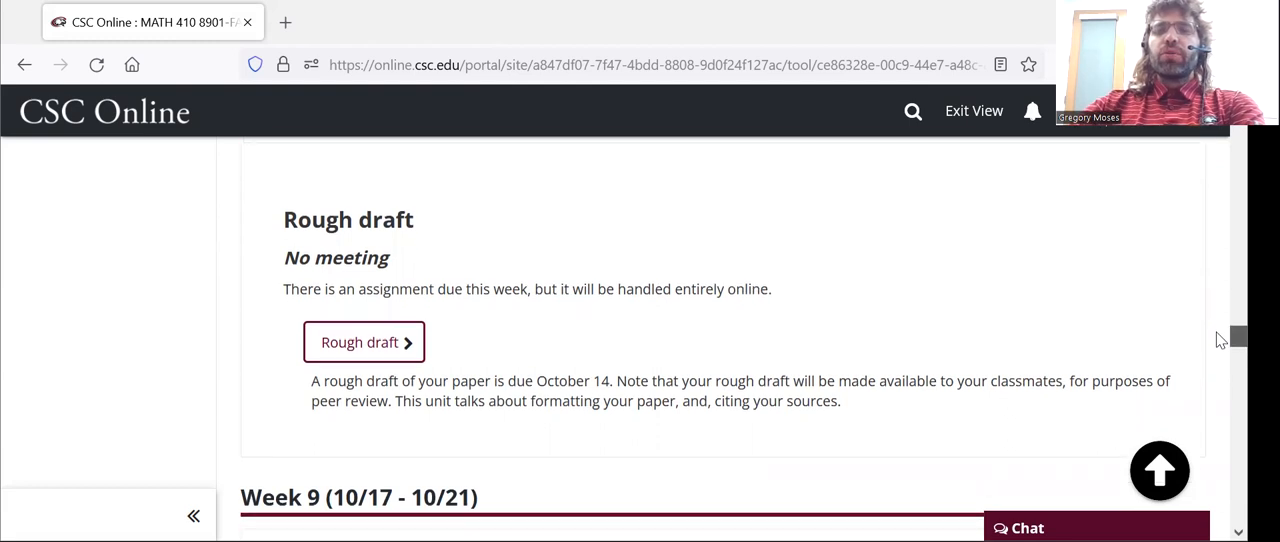
scroll(down, 3)
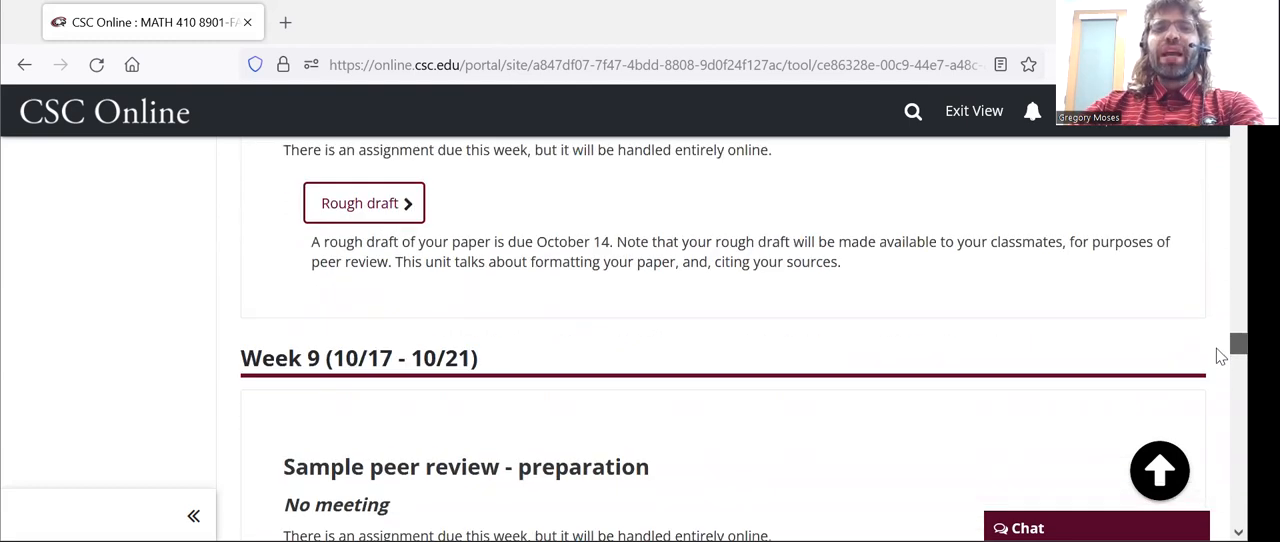
Scroll past the Week 9 and Week 10 sample peer review units to Week 11 Peer review.
scroll(down, 3)
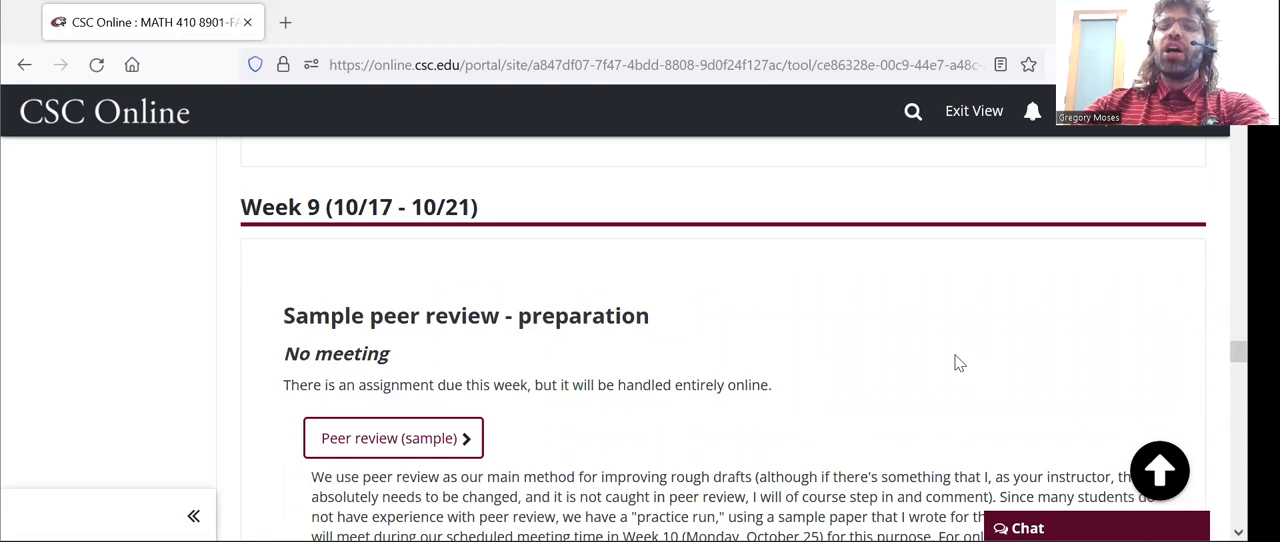
mouse_move(864, 280)
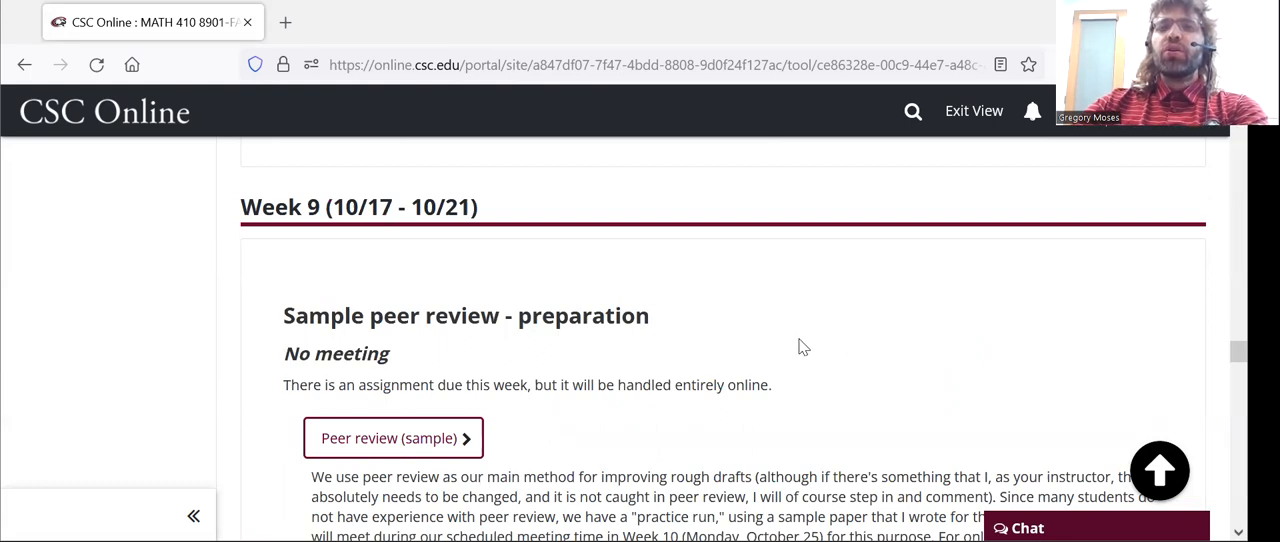
mouse_move(592, 324)
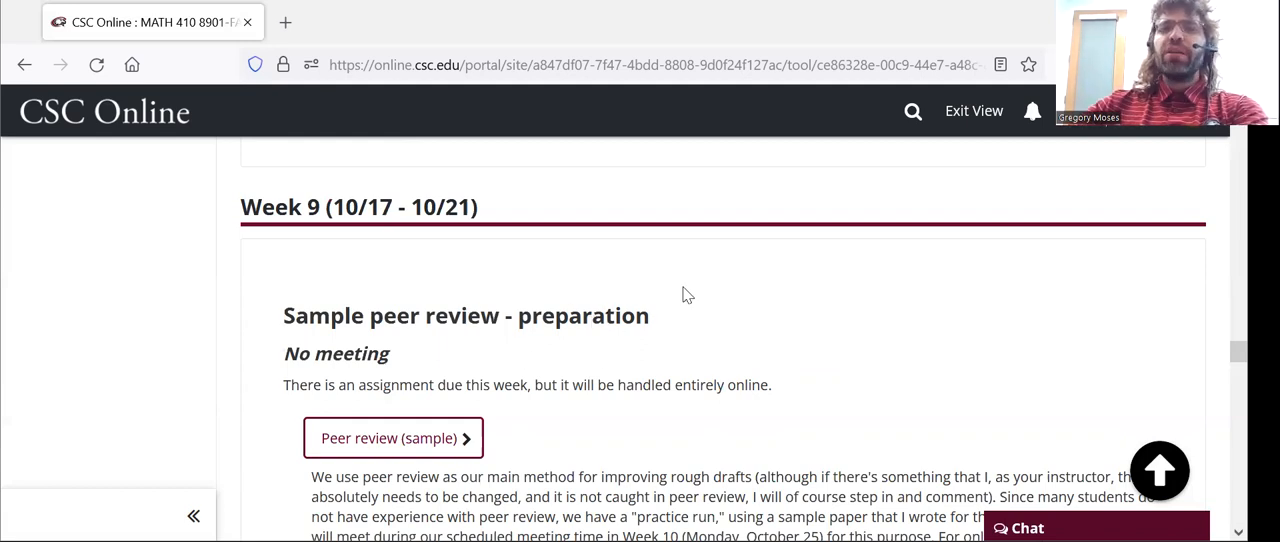
scroll(down, 3)
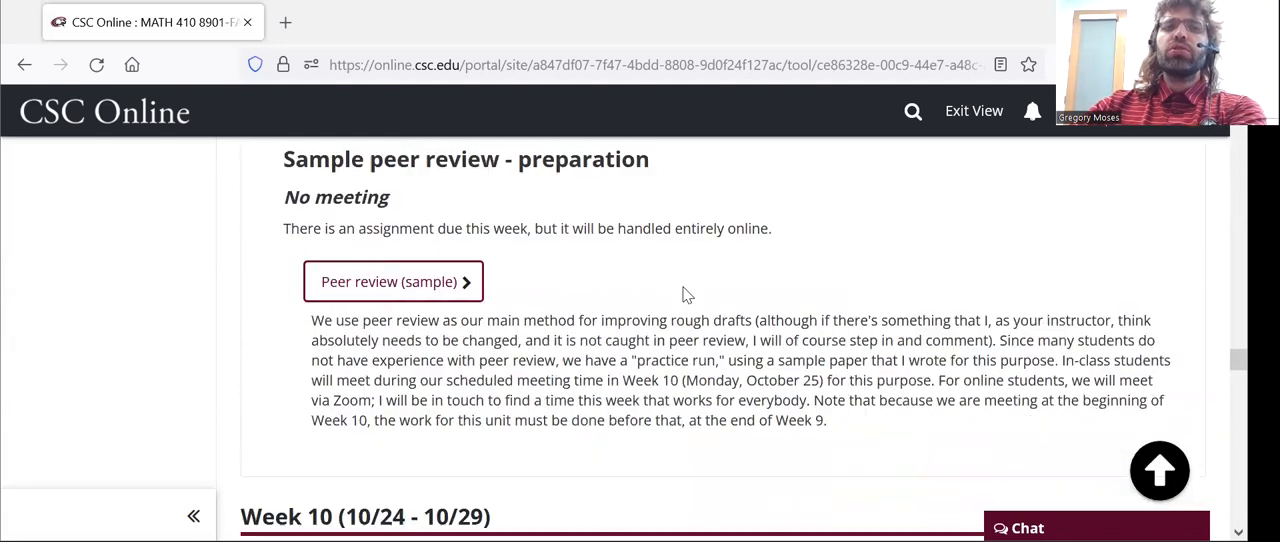
scroll(down, 3)
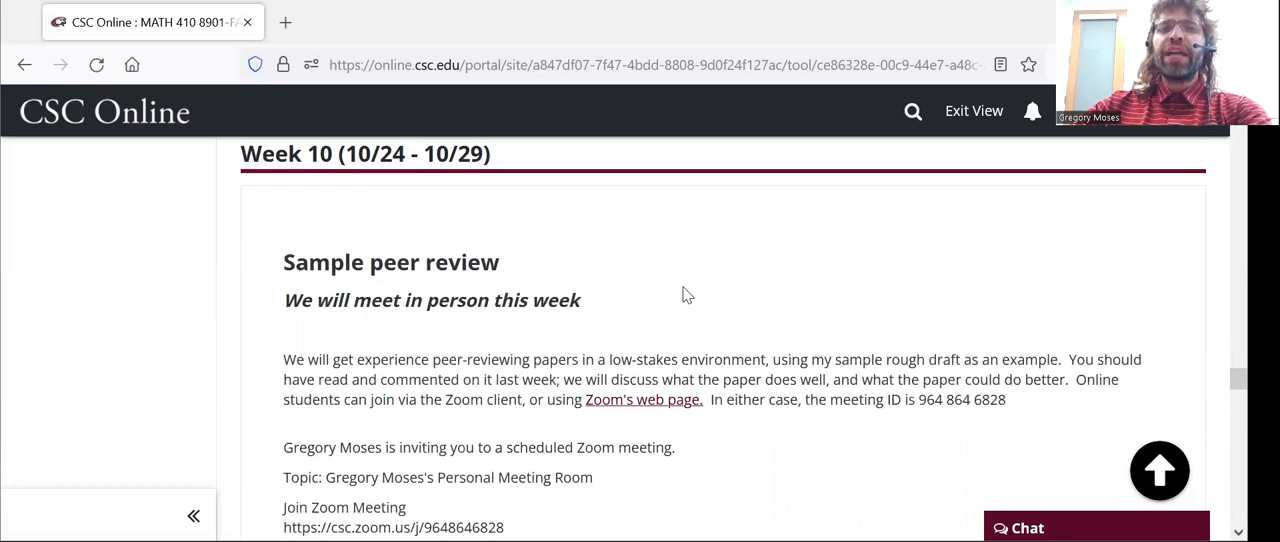
scroll(down, 3)
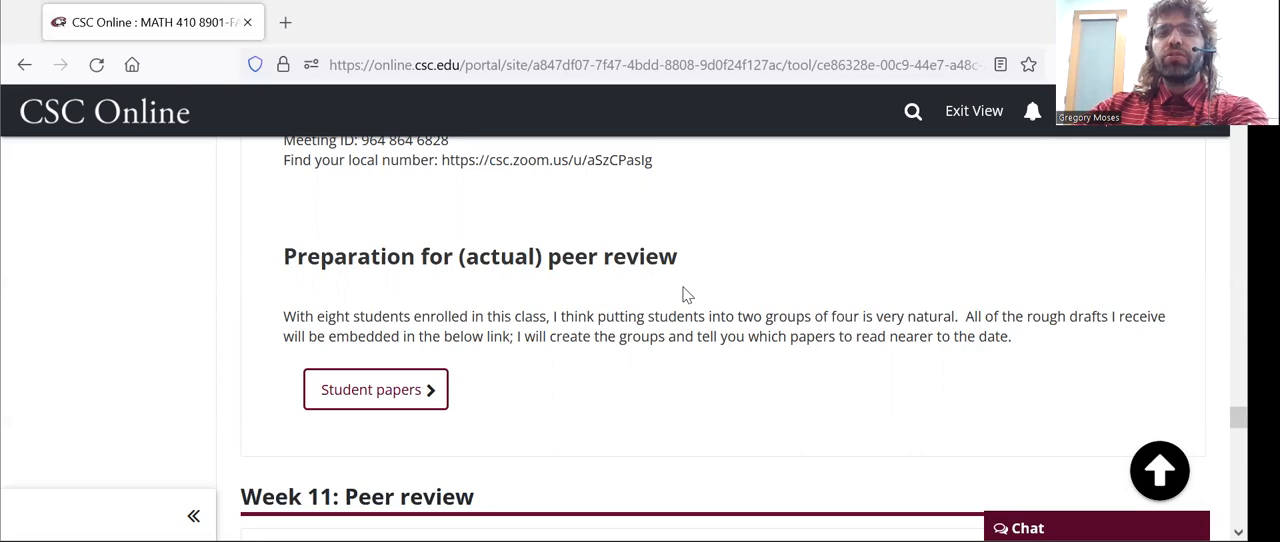
scroll(down, 3)
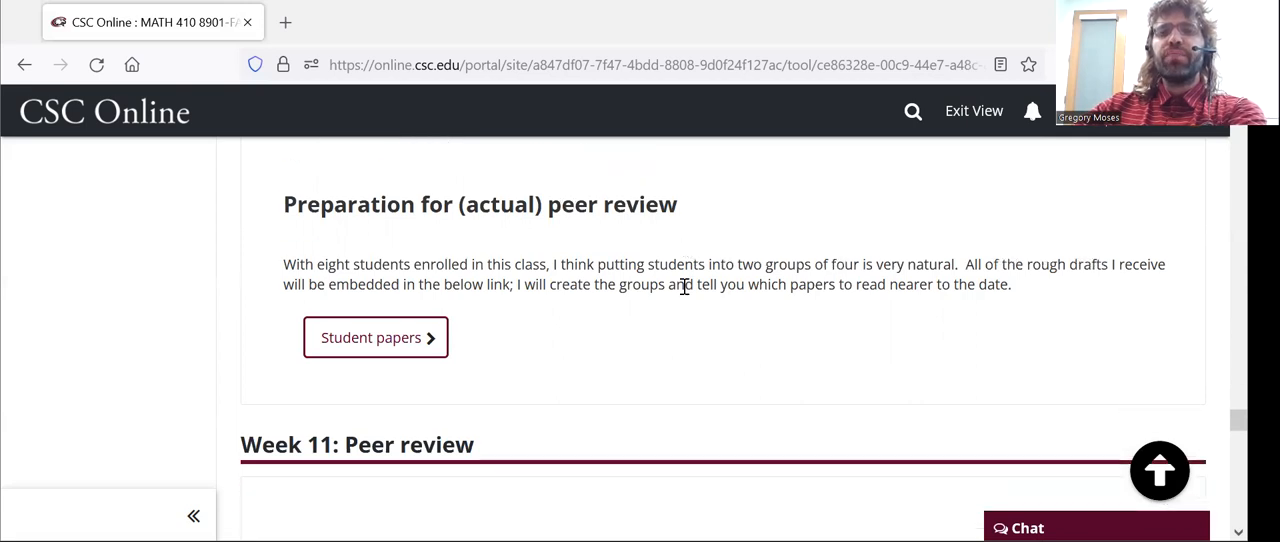
scroll(down, 3)
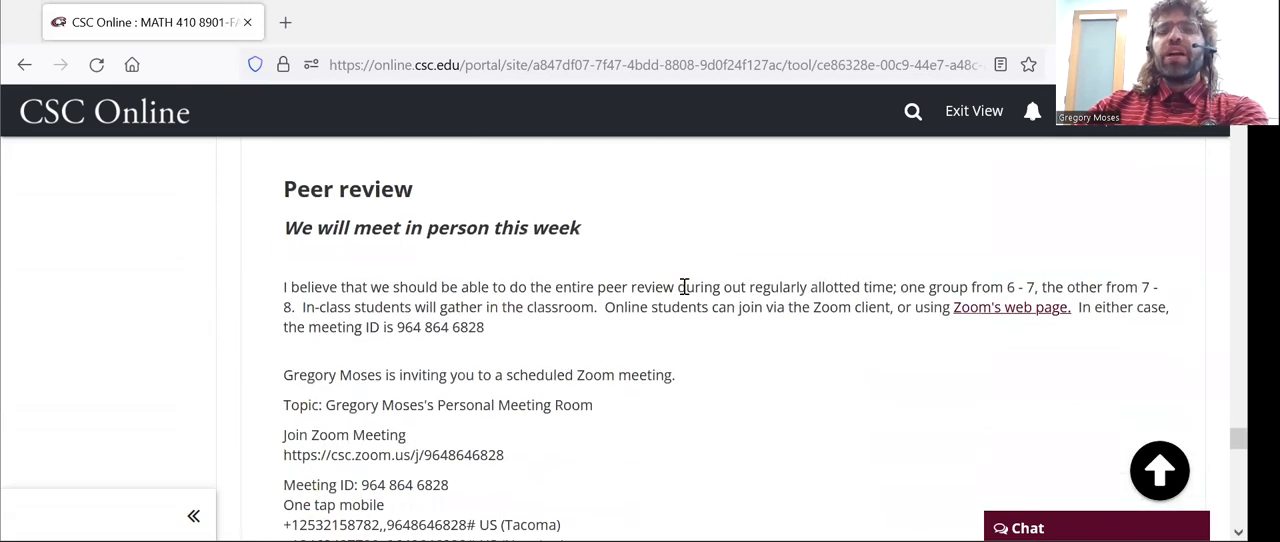
Scroll past the Final paper and Final exam sections back to the embedded syllabus PDF.
scroll(down, 3)
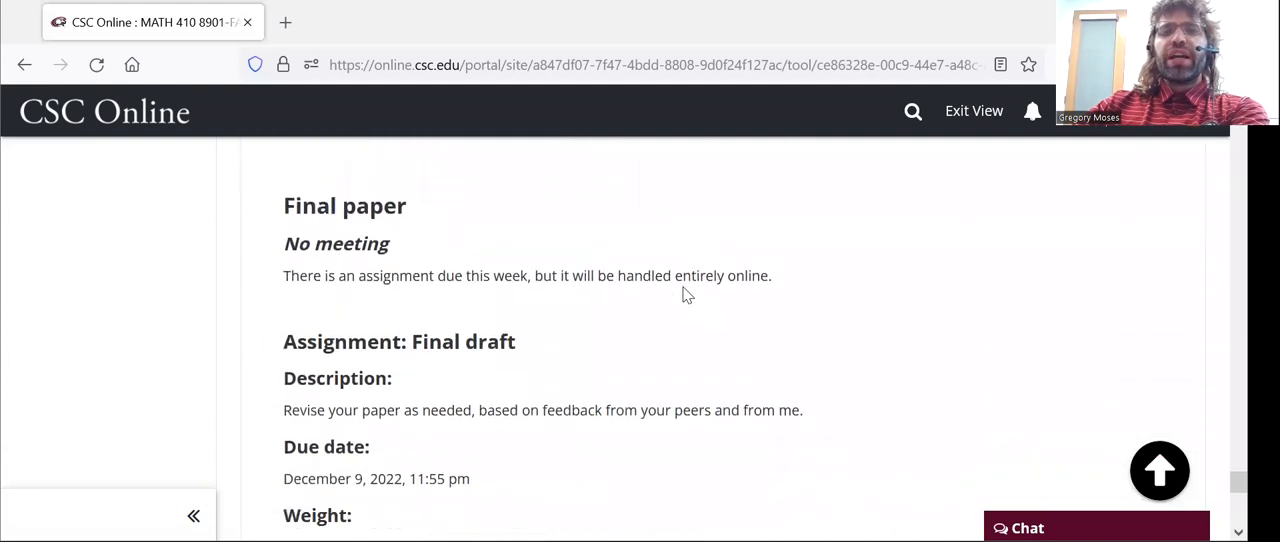
scroll(down, 3)
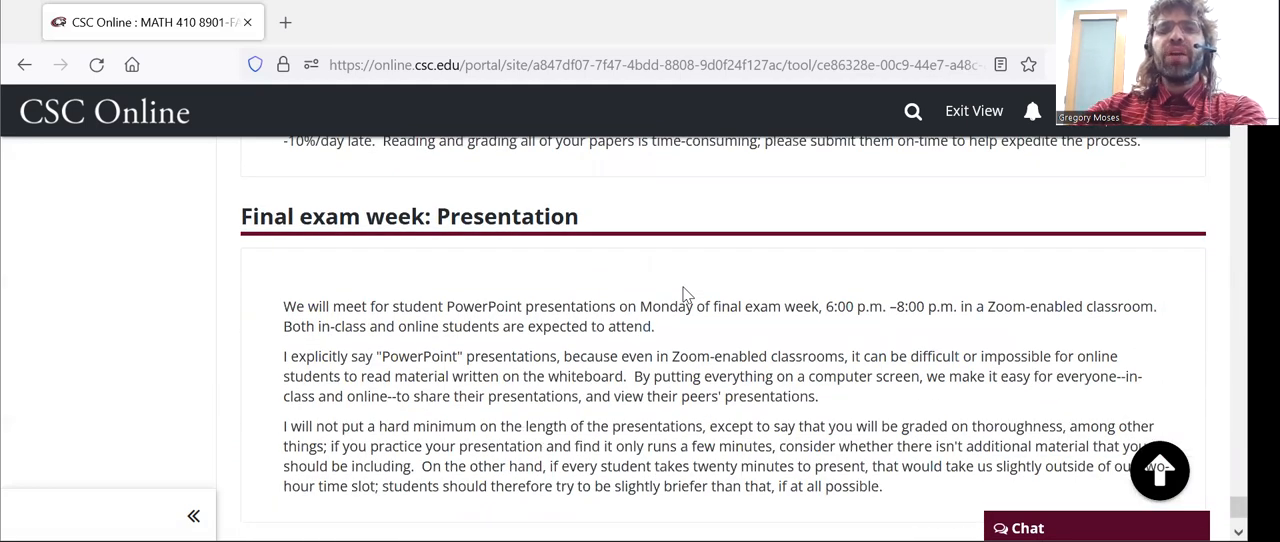
mouse_move(988, 410)
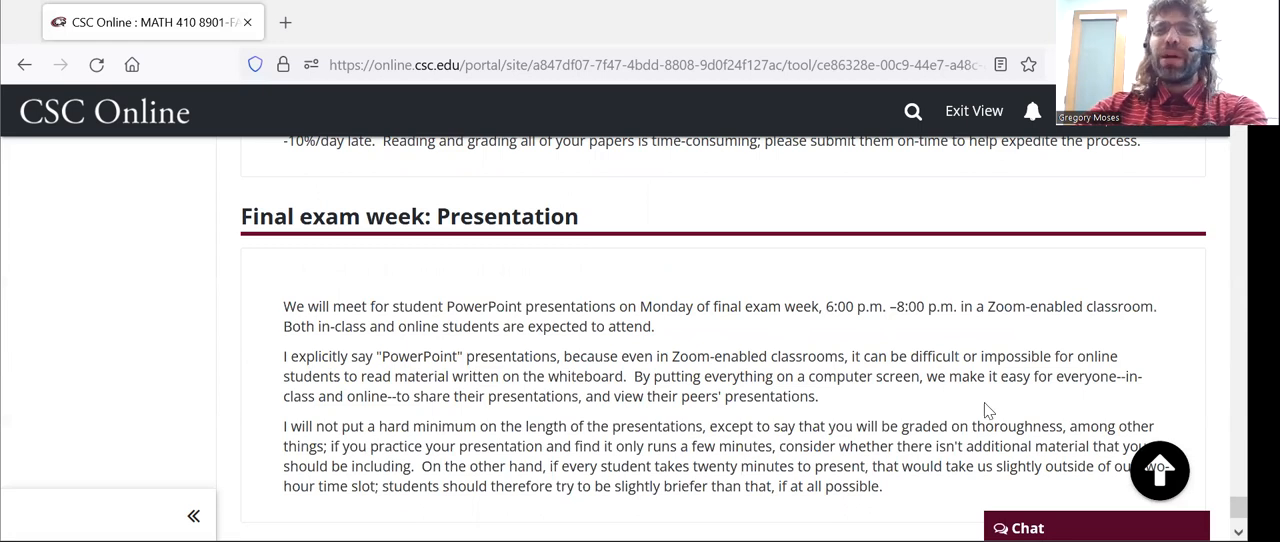
mouse_move(1128, 500)
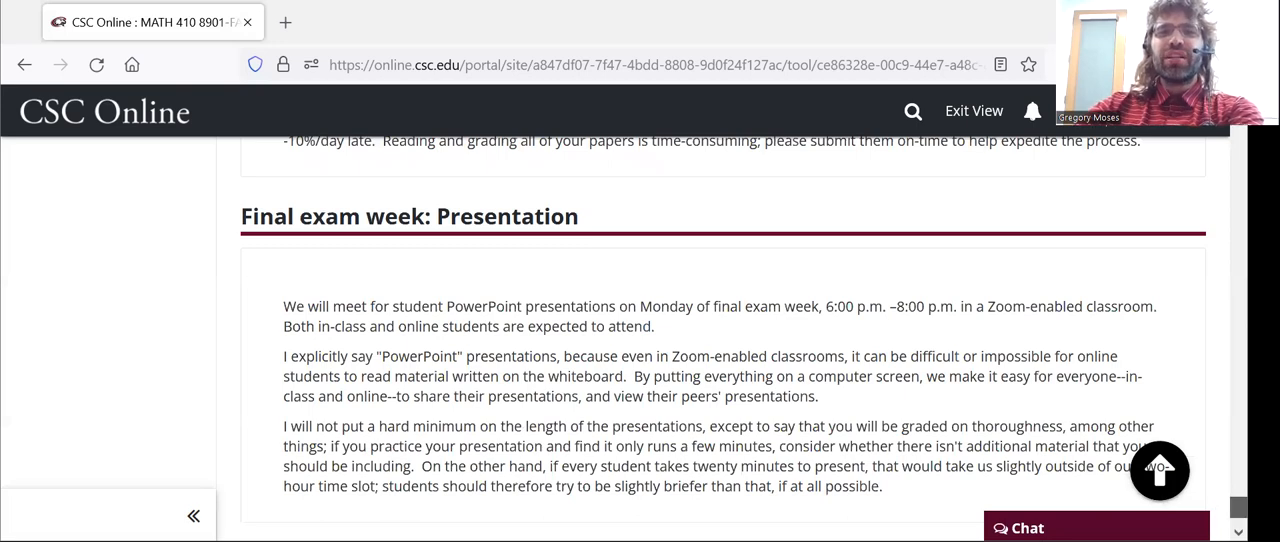
scroll(down, 3)
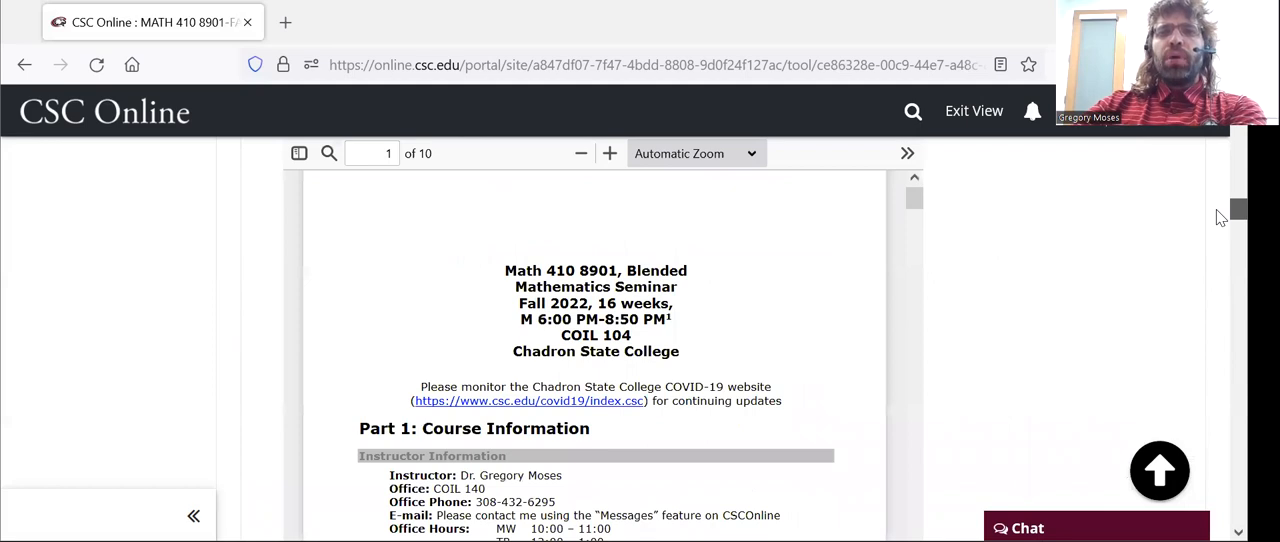
Scroll back down from the syllabus to the Week 16 Final paper's Final draft assignment.
scroll(down, 3)
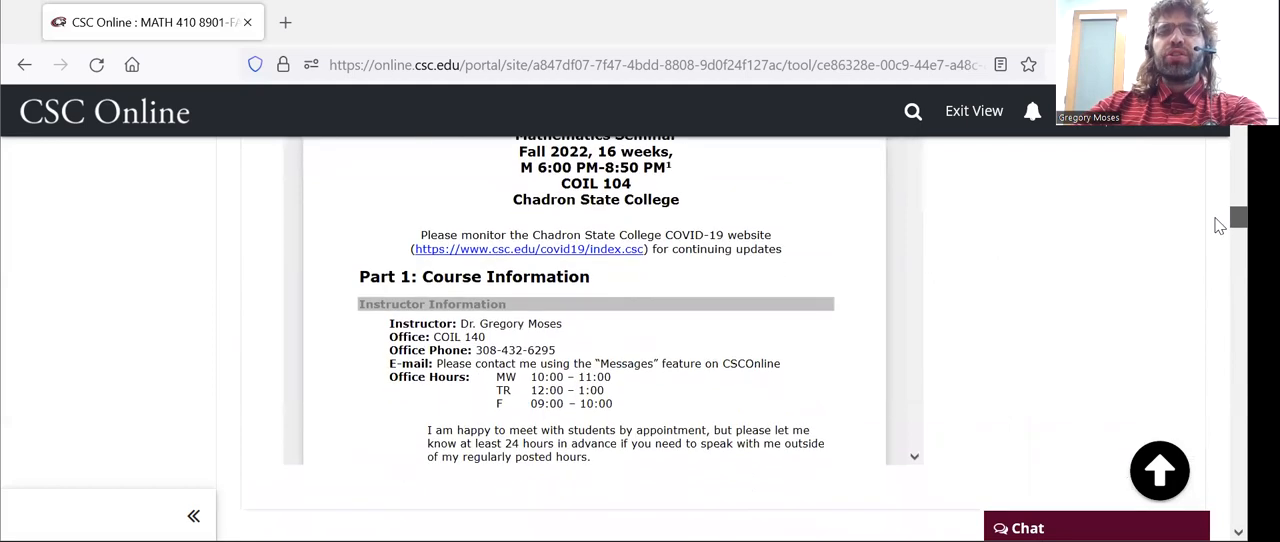
scroll(down, 3)
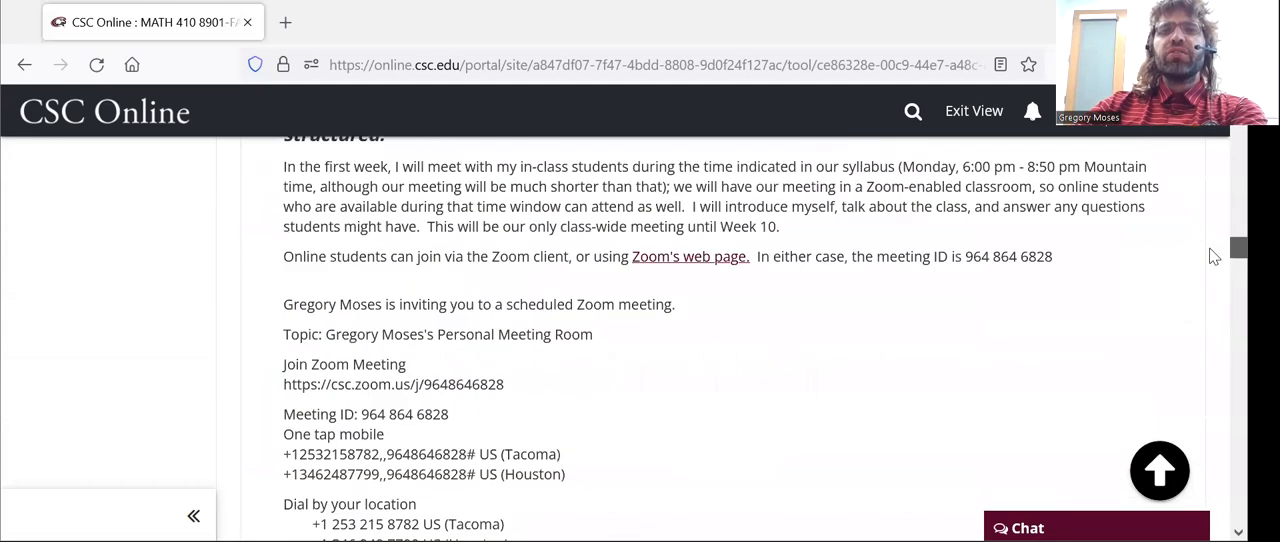
scroll(down, 3)
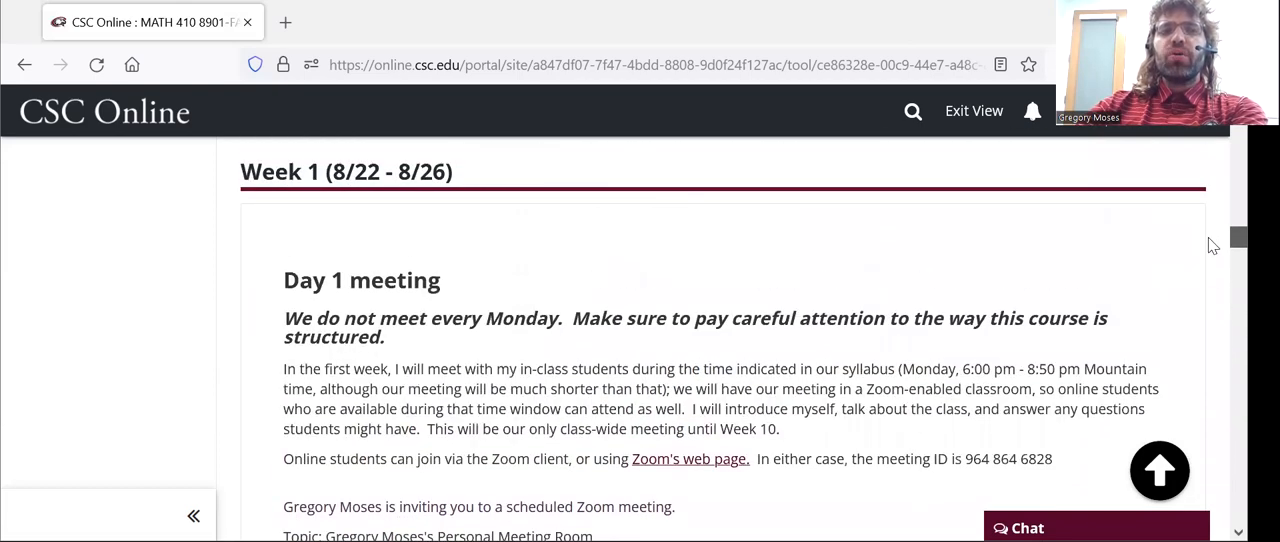
scroll(down, 3)
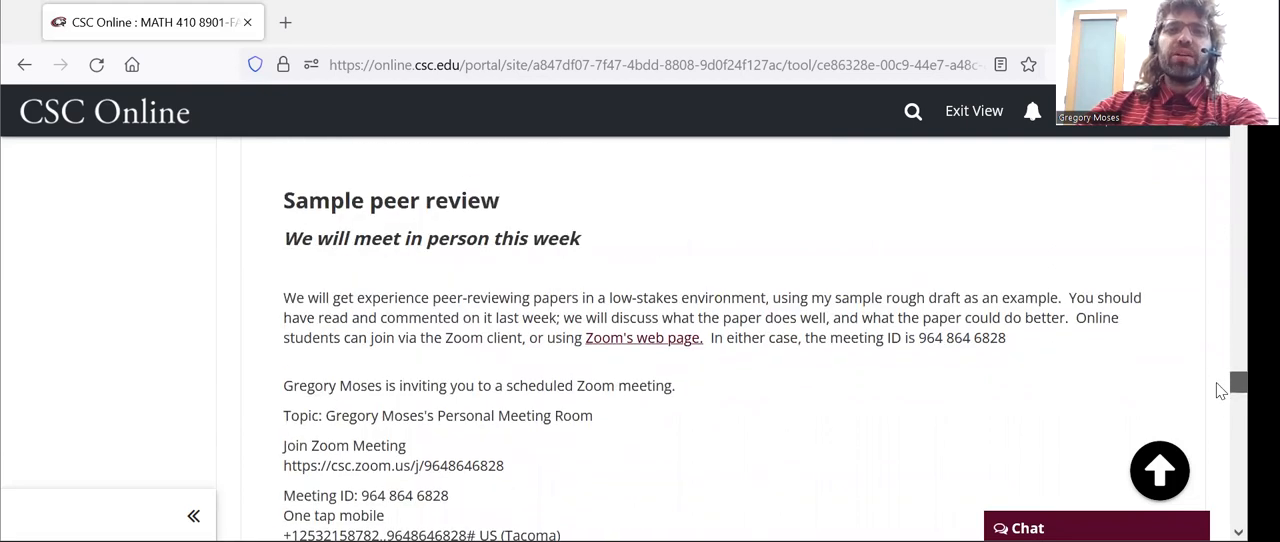
scroll(up, 3)
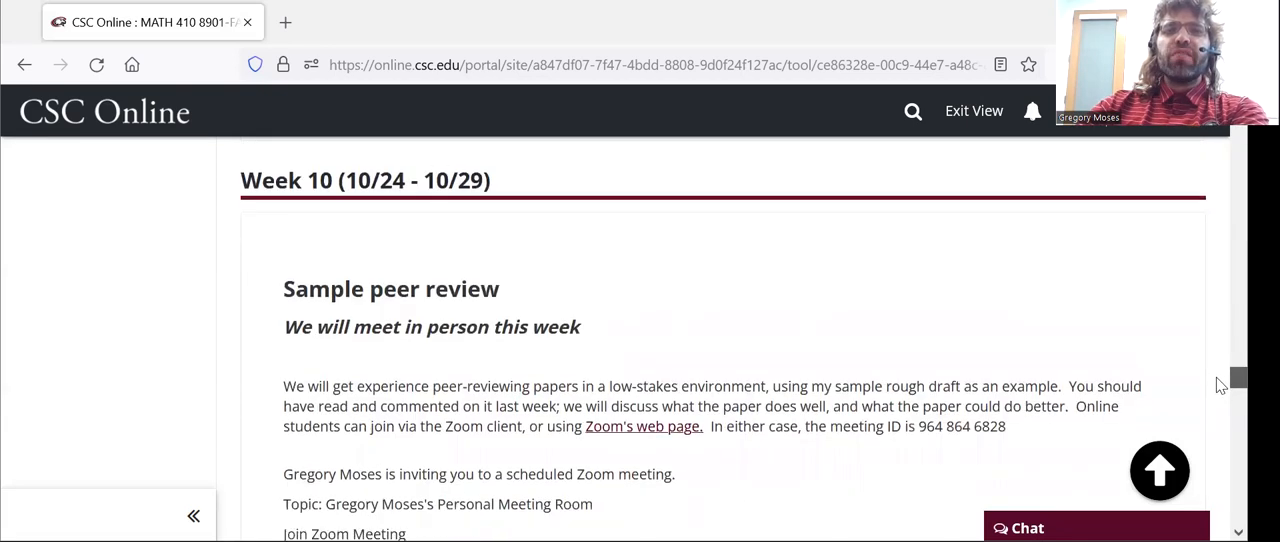
scroll(down, 3)
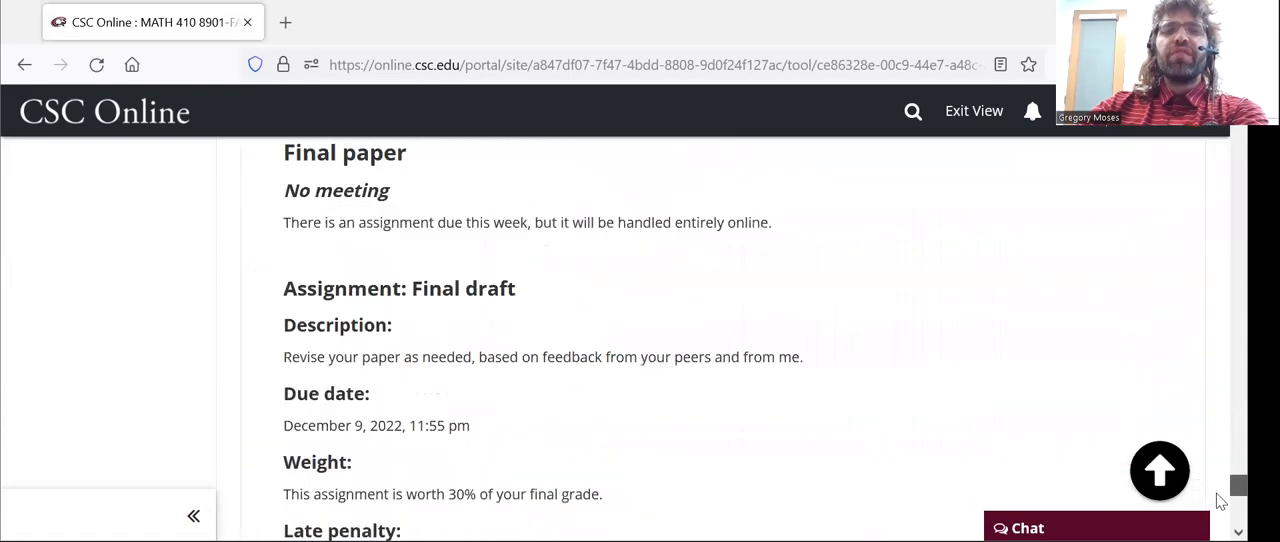
Scroll to the page bottom and back up to the Final exam week: Presentation heading.
scroll(down, 3)
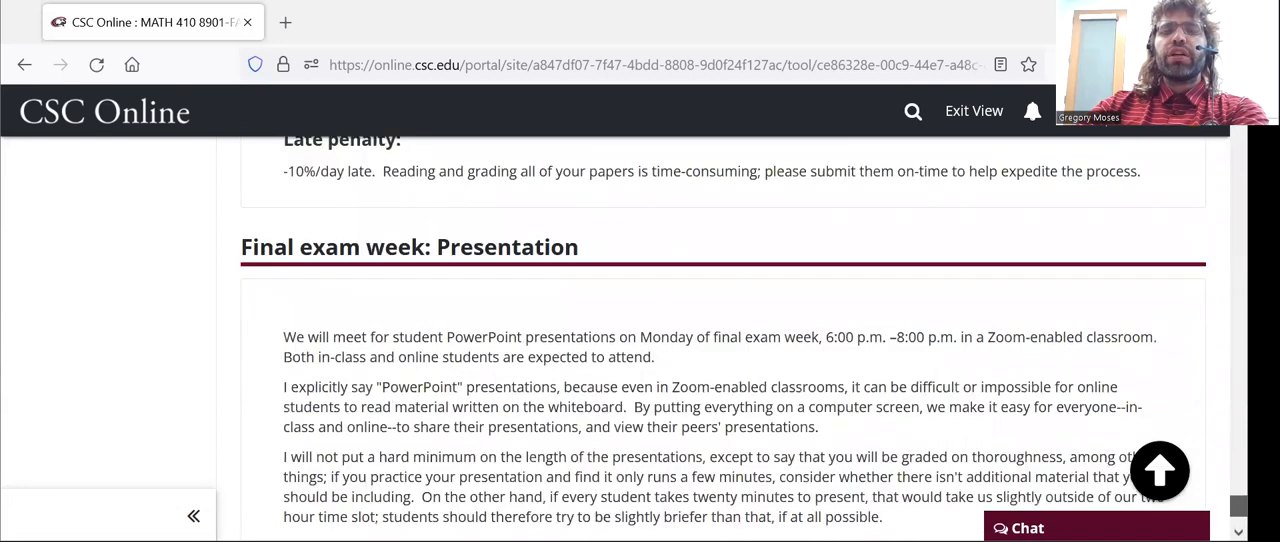
scroll(down, 3)
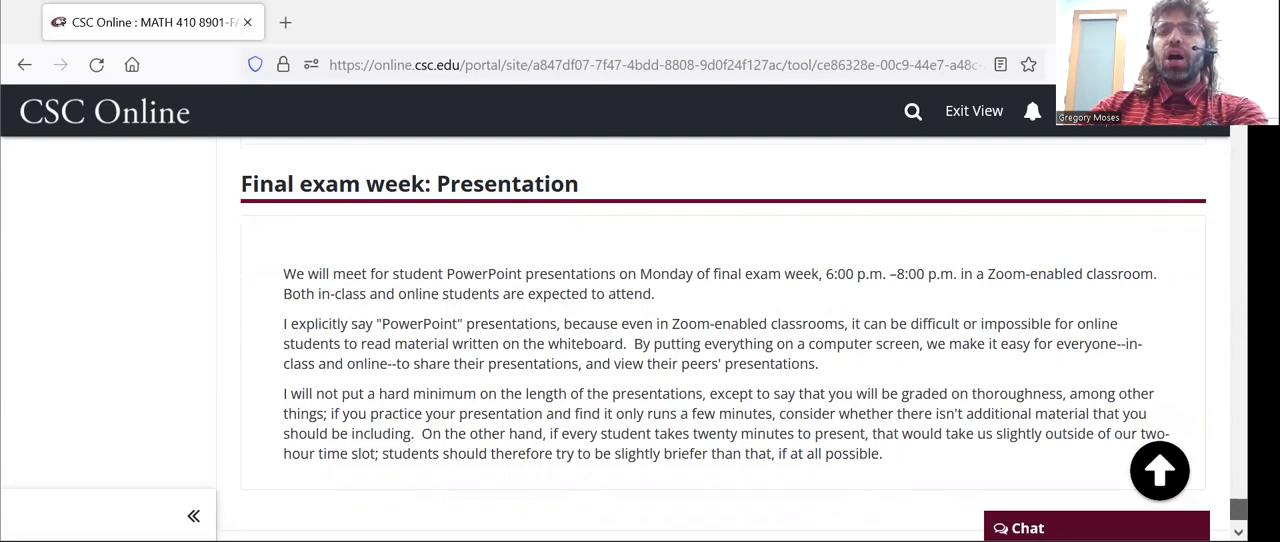
scroll(down, 3)
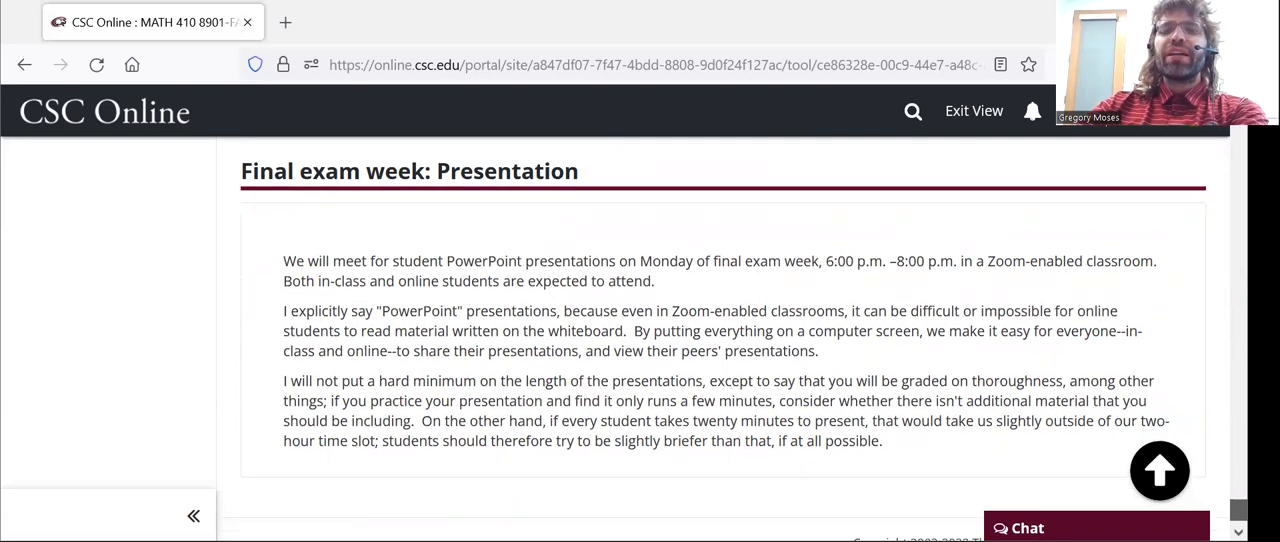
scroll(down, 3)
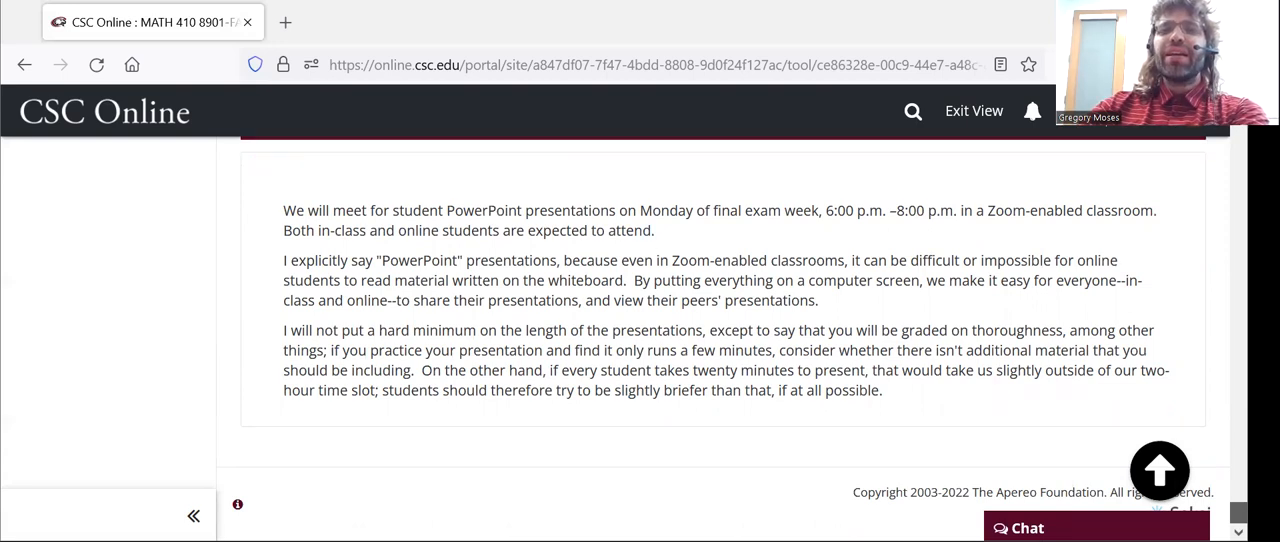
scroll(up, 3)
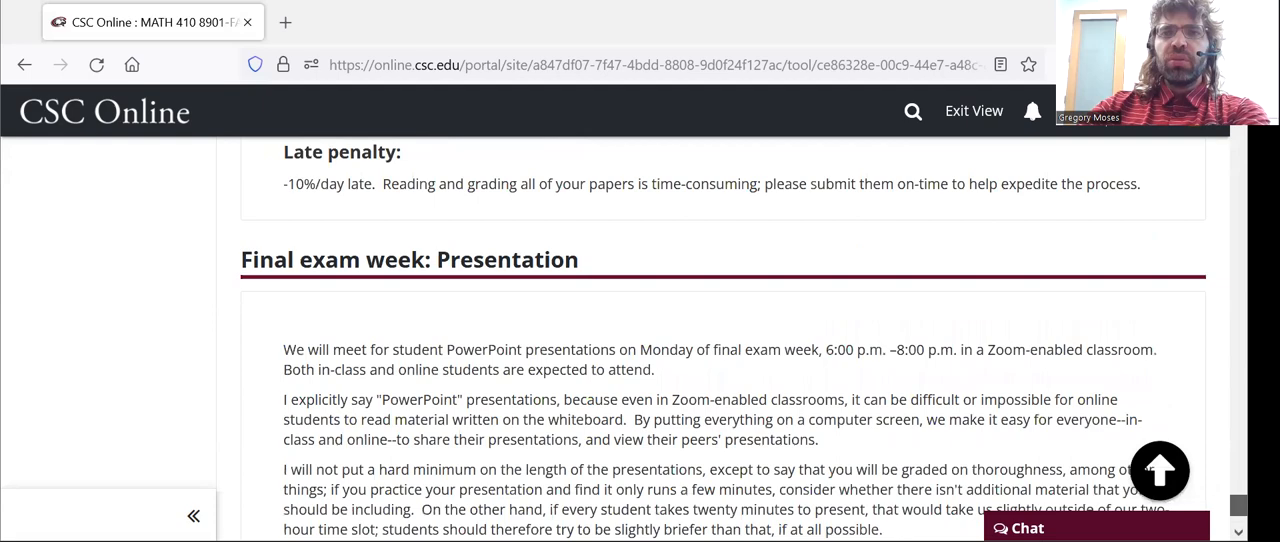
Scroll back to Week 11 Peer review showing its Zoom meeting details and dial-in numbers.
scroll(down, 3)
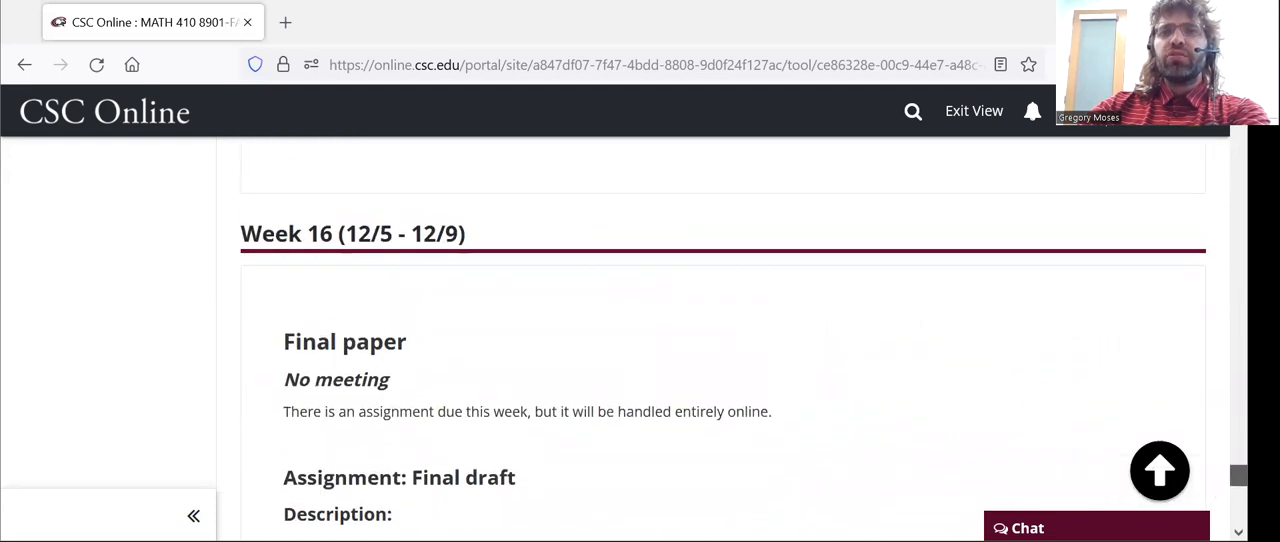
scroll(up, 3)
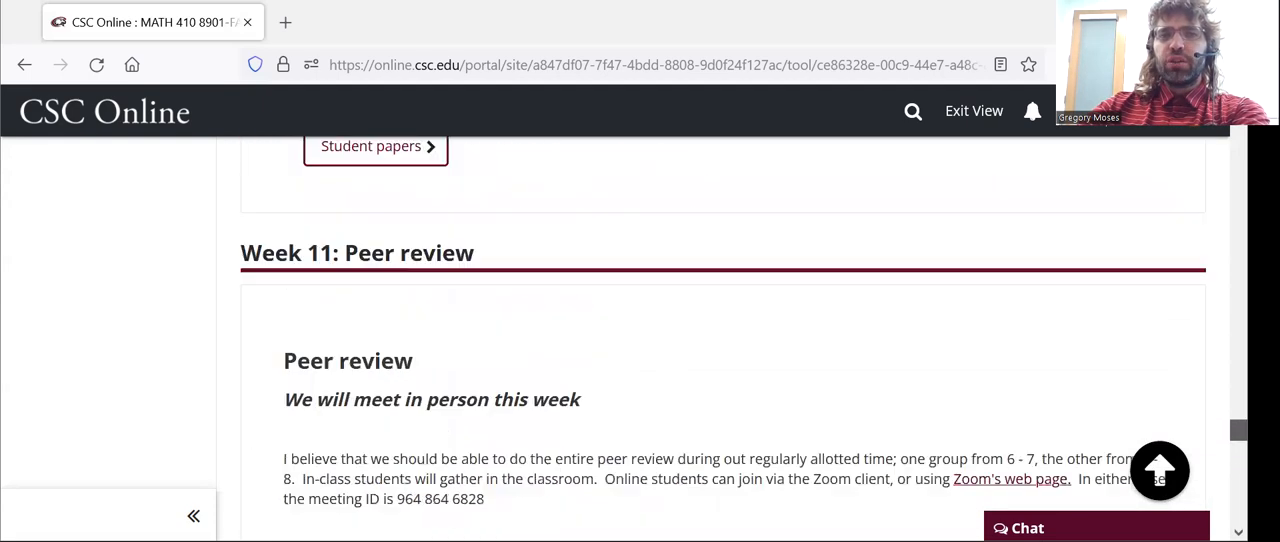
scroll(down, 3)
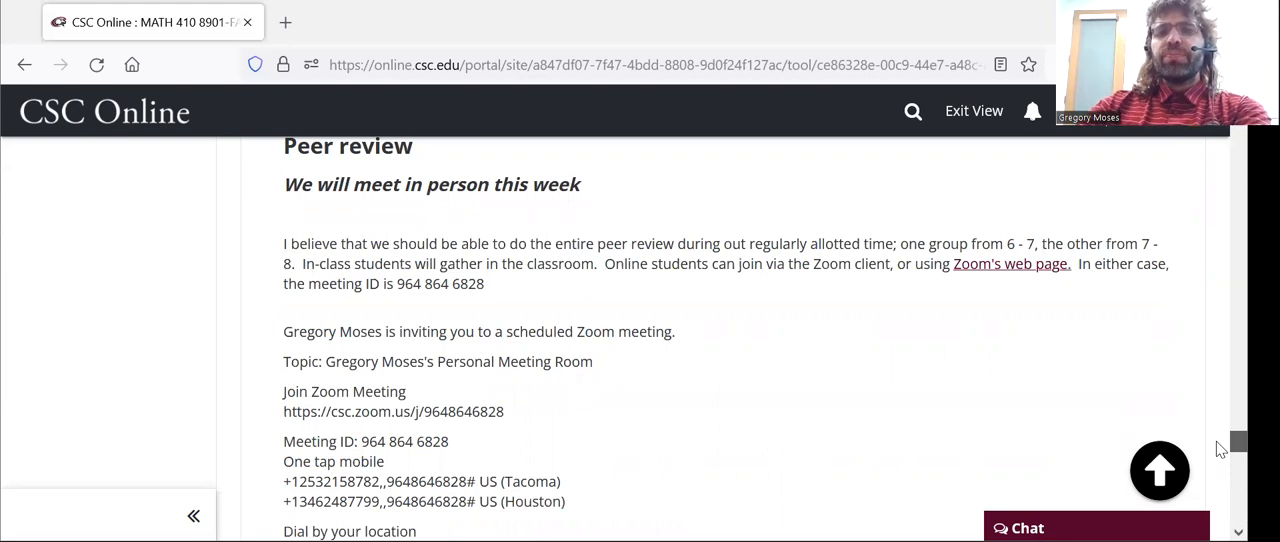
scroll(down, 3)
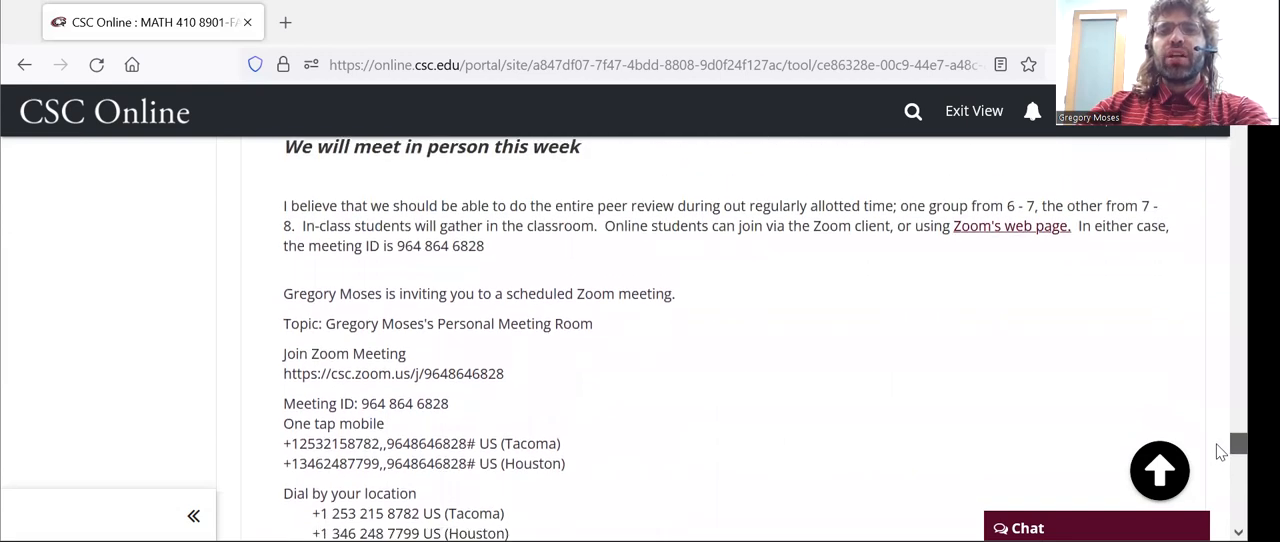
scroll(down, 3)
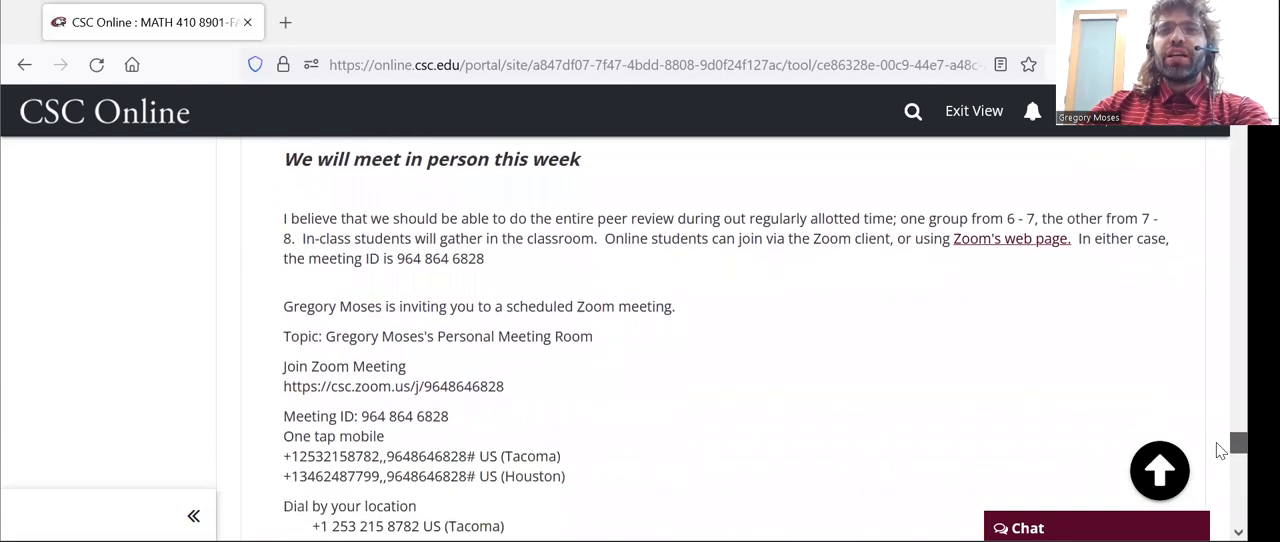
scroll(down, 3)
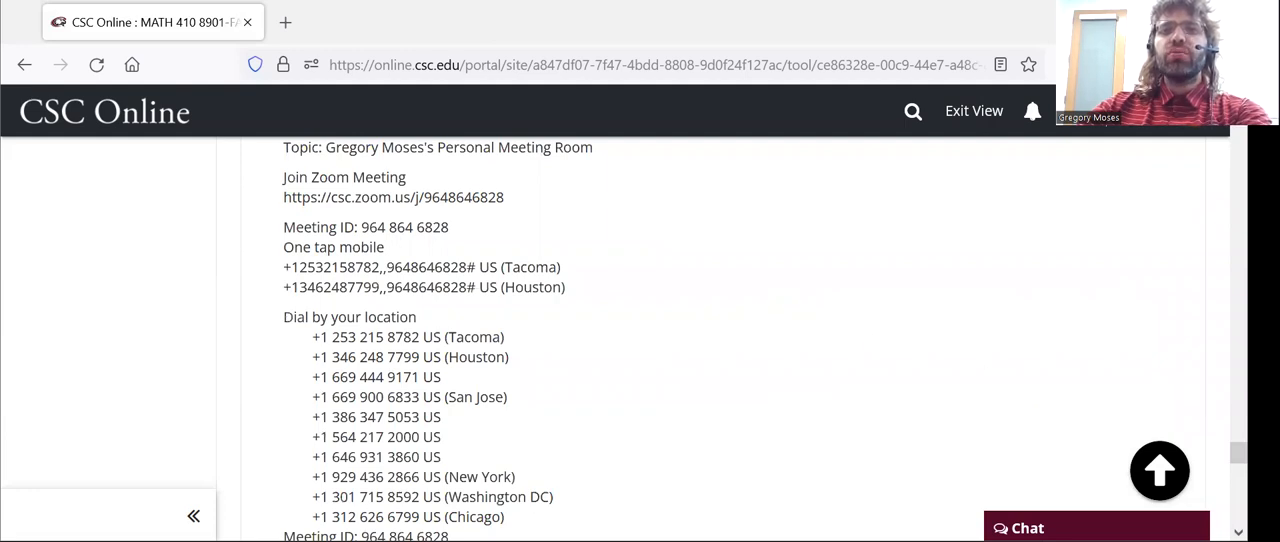
mouse_move(1220, 460)
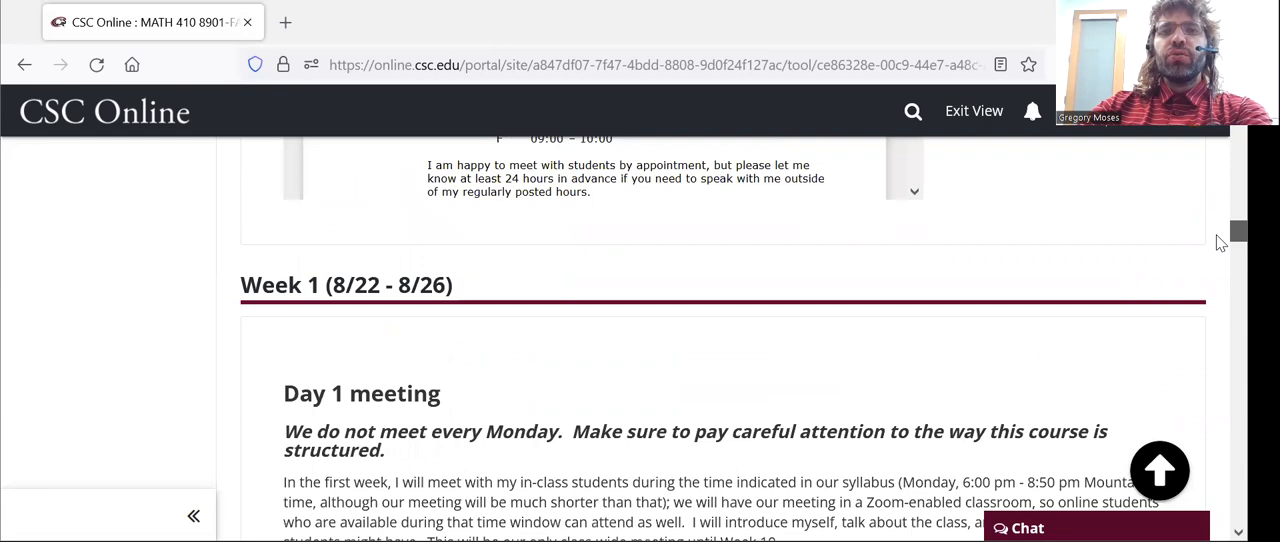
scroll(down, 3)
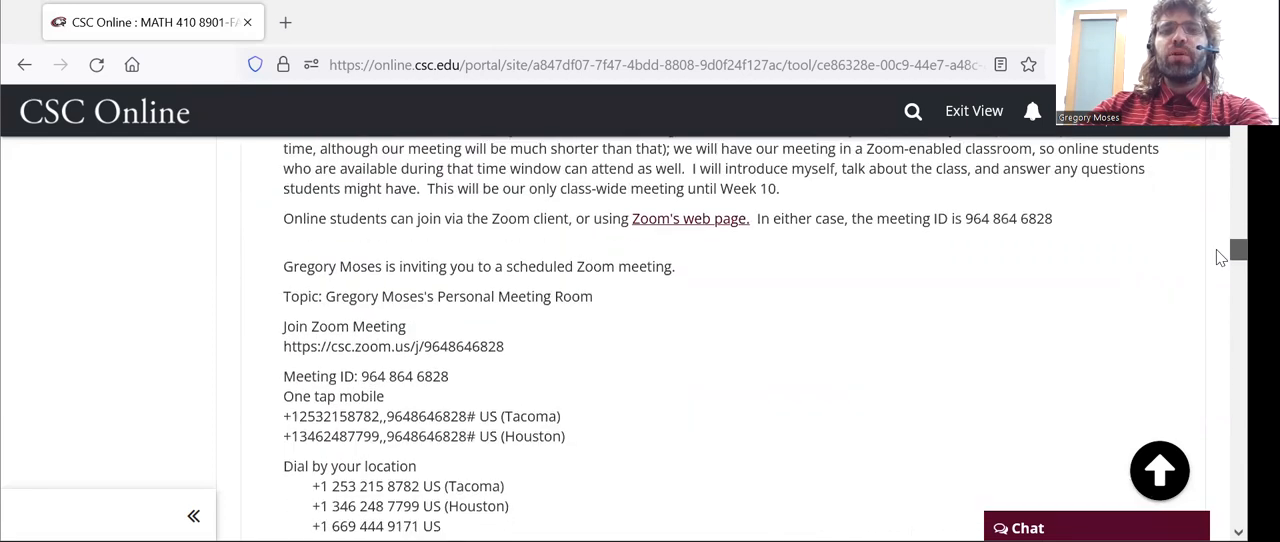
scroll(up, 3)
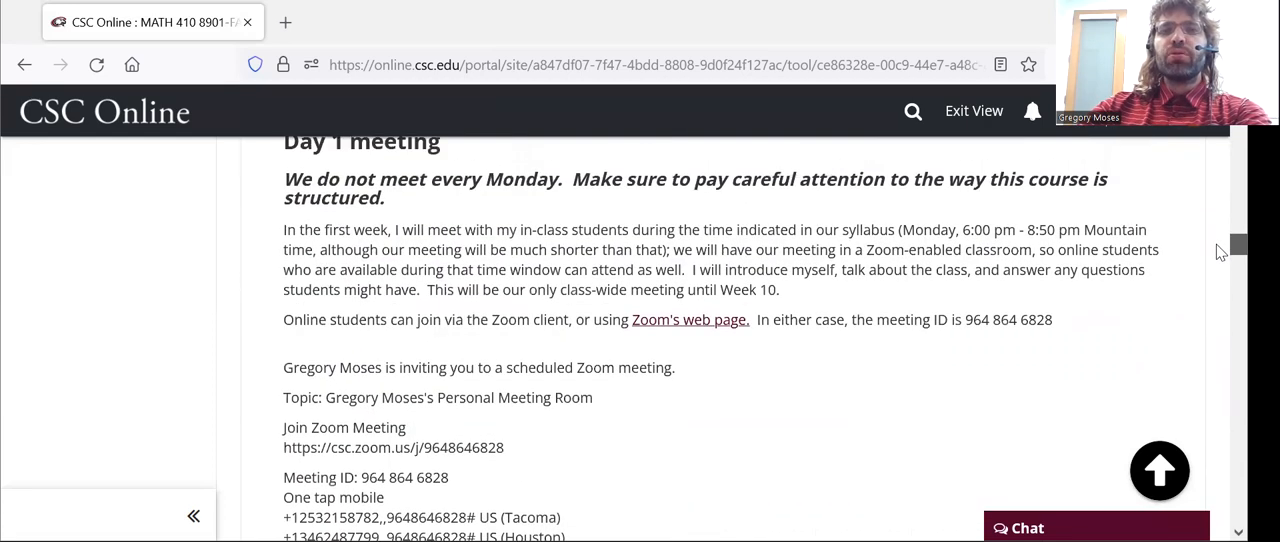
scroll(down, 3)
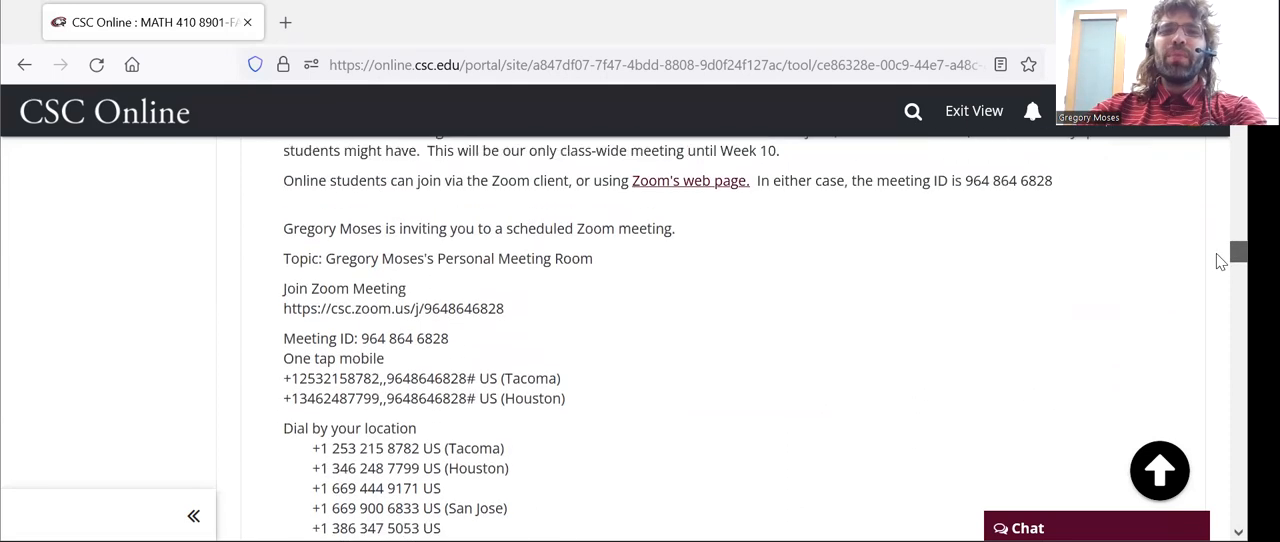
scroll(up, 3)
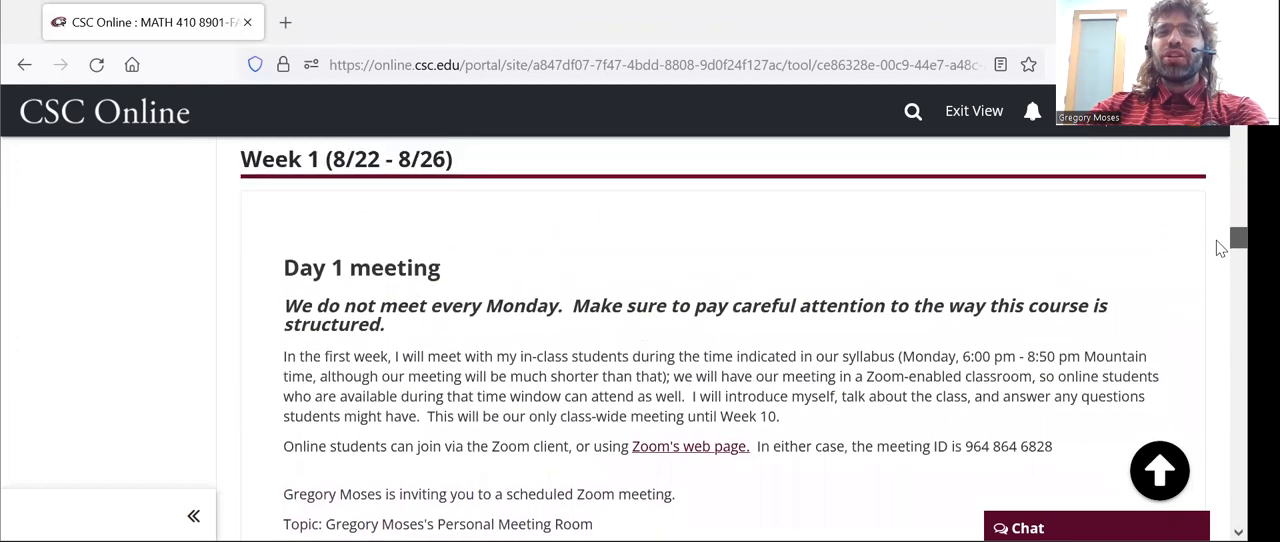
mouse_move(948, 284)
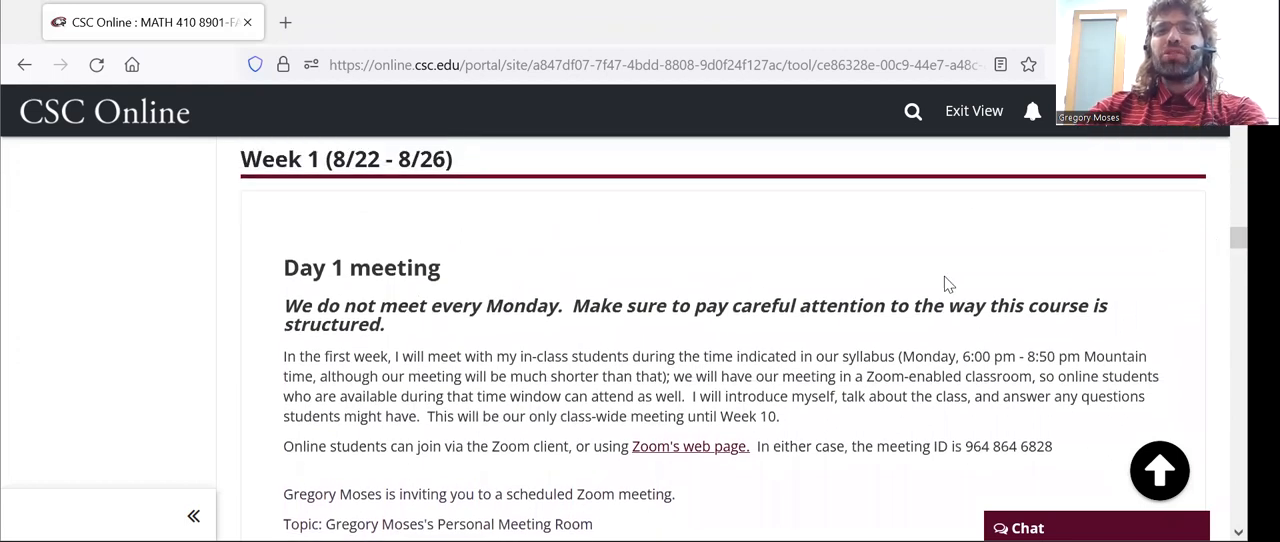